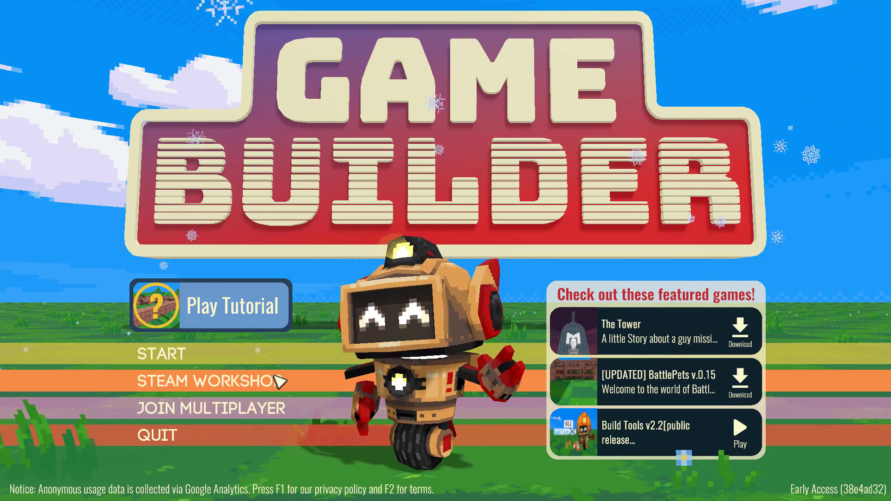
{"action": "mouse_move", "coordinate": [211, 408]}
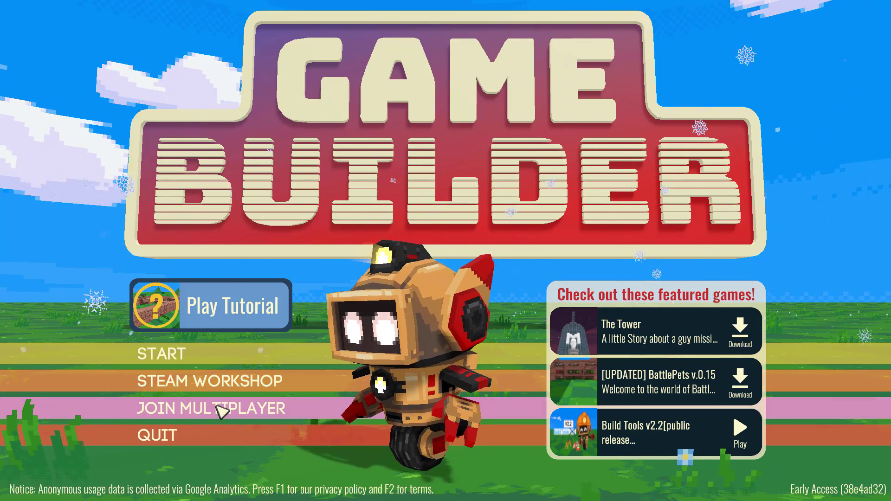
{"action": "mouse_move", "coordinate": [222, 386]}
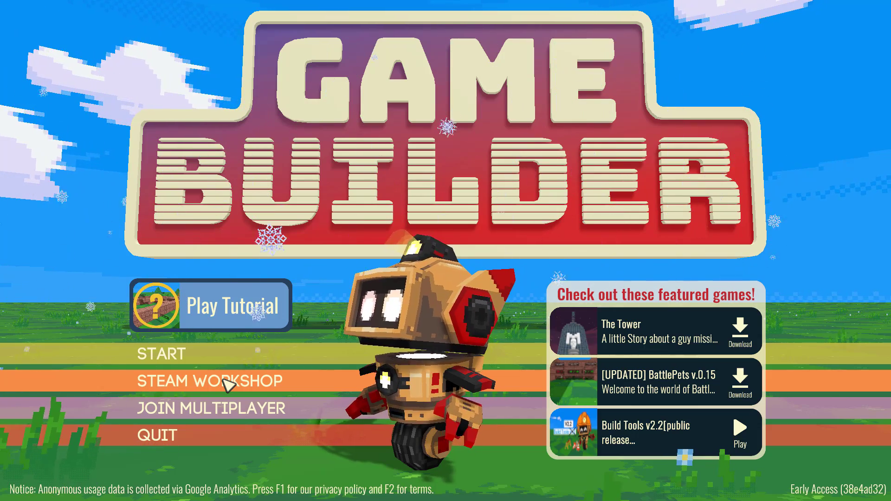
{"action": "mouse_move", "coordinate": [184, 356]}
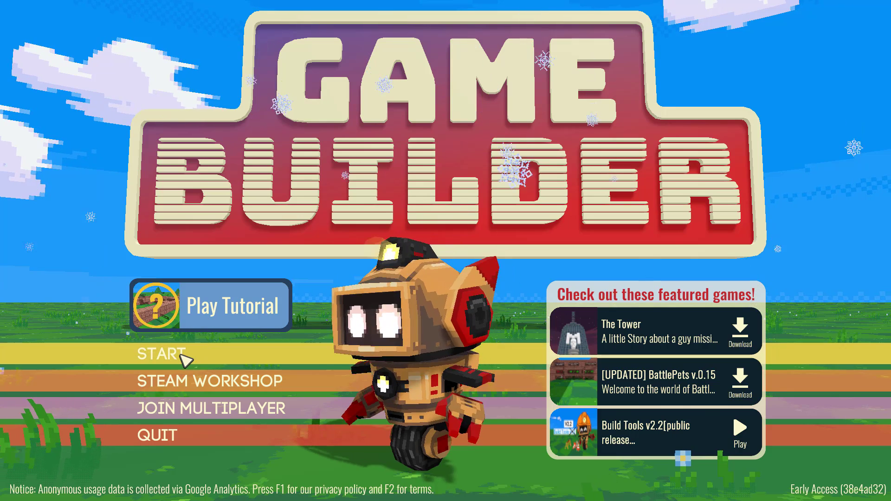
- Begin a new blank game and launch it as a single player
{"action": "left_click", "coordinate": [164, 353]}
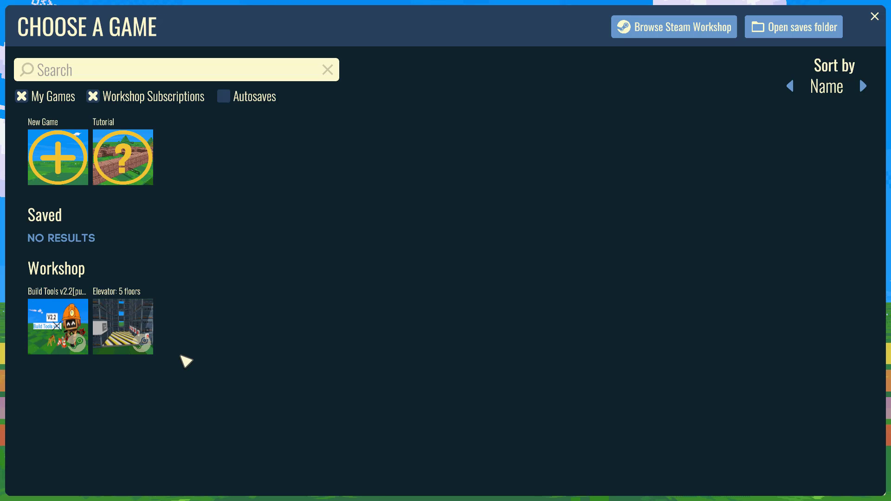
{"action": "mouse_move", "coordinate": [91, 307]}
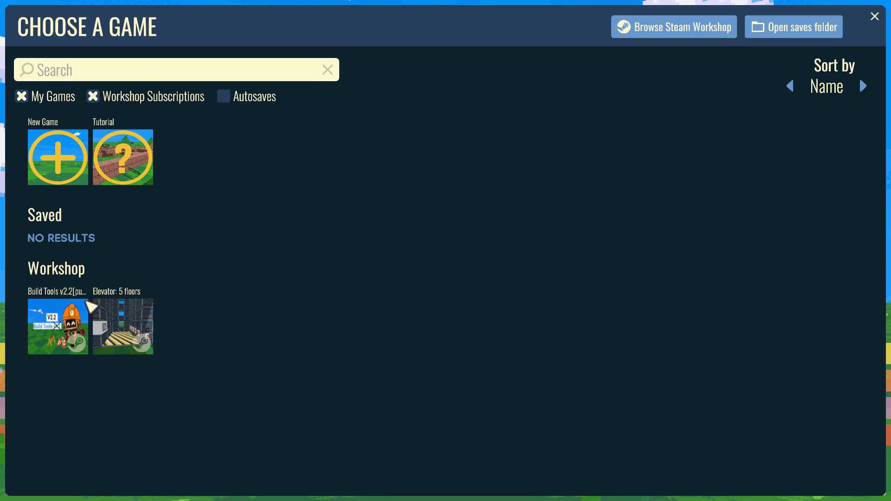
{"action": "mouse_move", "coordinate": [67, 164]}
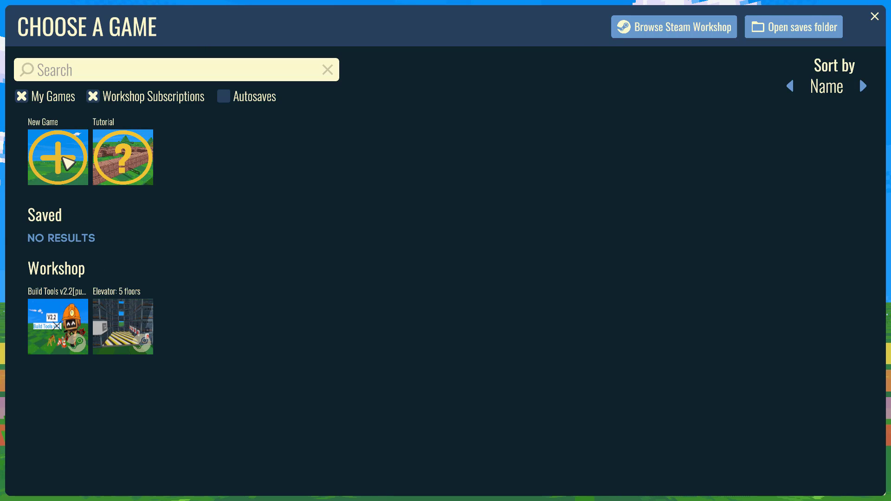
{"action": "left_click", "coordinate": [57, 158]}
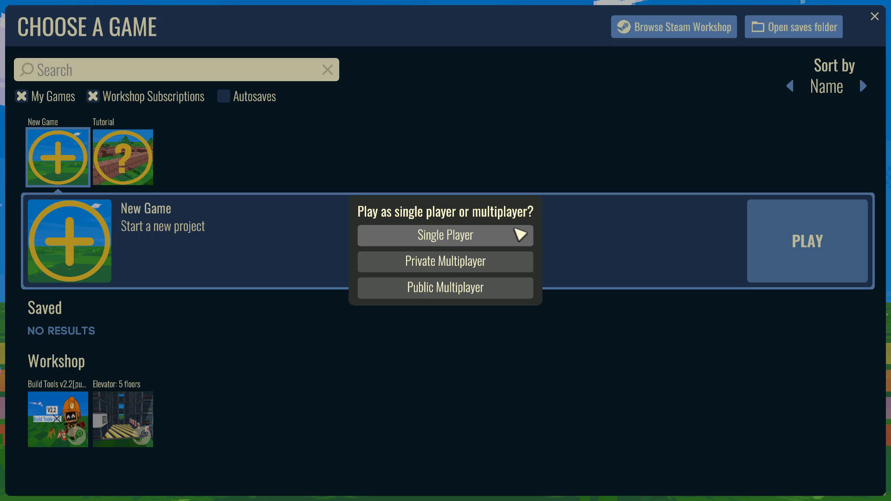
{"action": "mouse_move", "coordinate": [499, 242]}
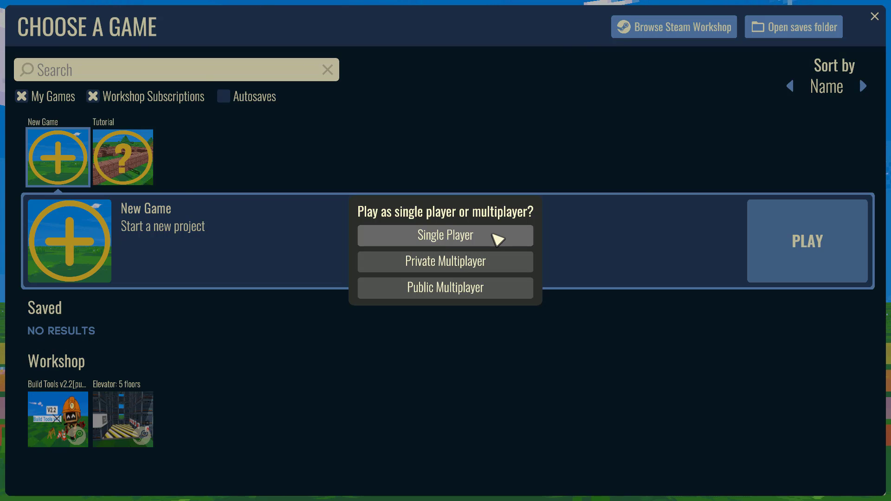
{"action": "left_click", "coordinate": [445, 235]}
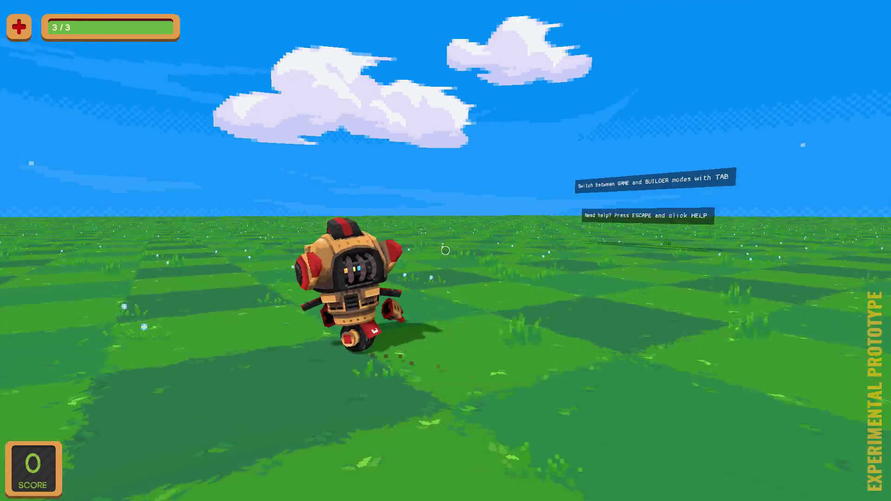
- Switch from play mode into building mode with the robot lifted for repositioning
{"action": "key", "text": "Tab"}
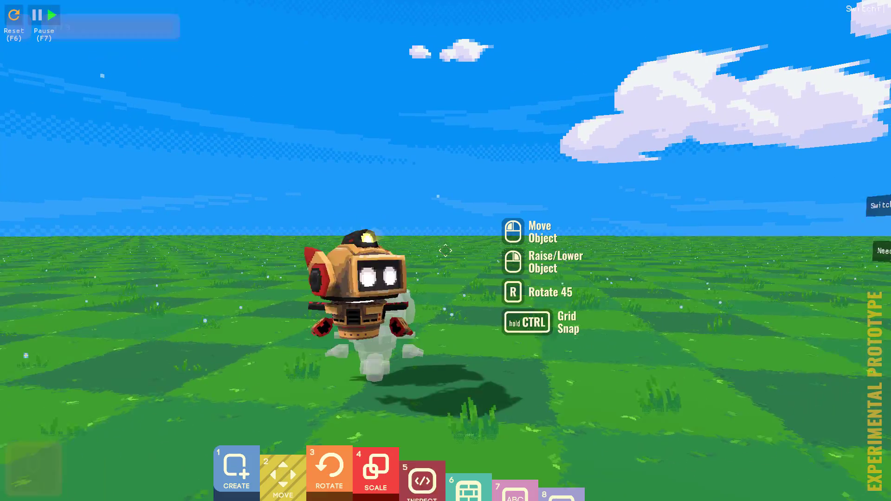
{"action": "key", "text": "Tab"}
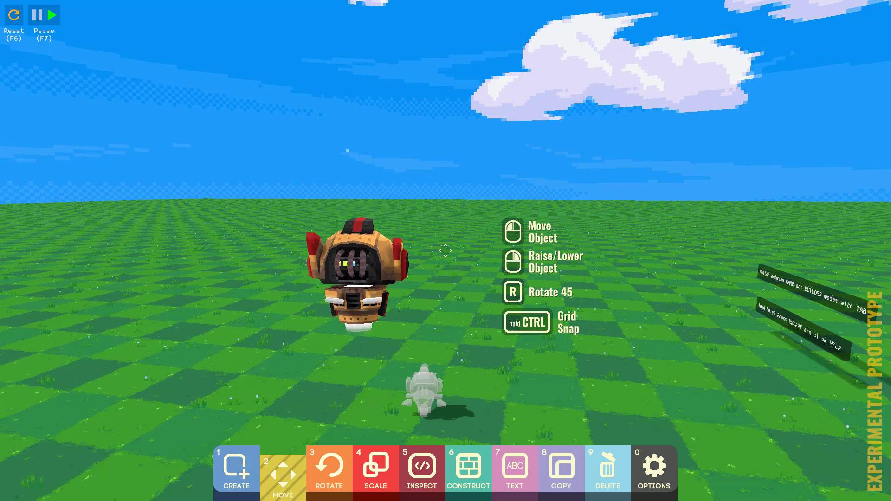
- Place three pine trees on the field using the Create tool's quick-slot tree asset
{"action": "left_click", "coordinate": [234, 472]}
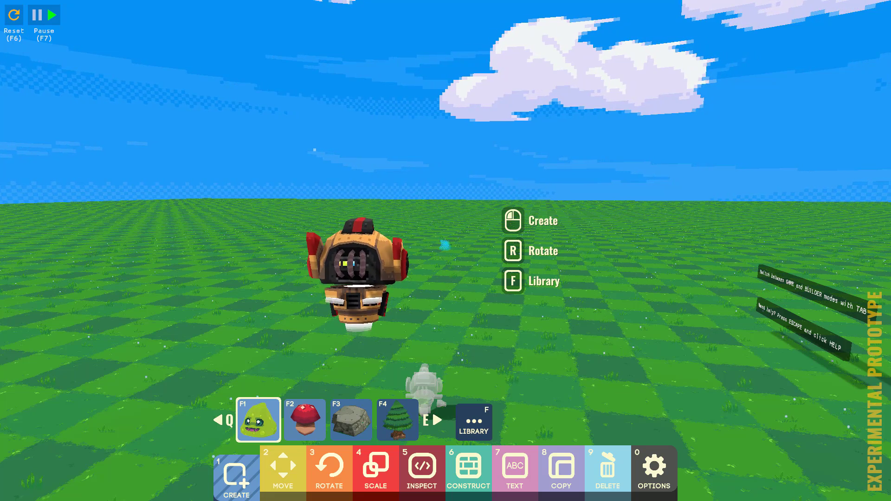
{"action": "left_click", "coordinate": [396, 419]}
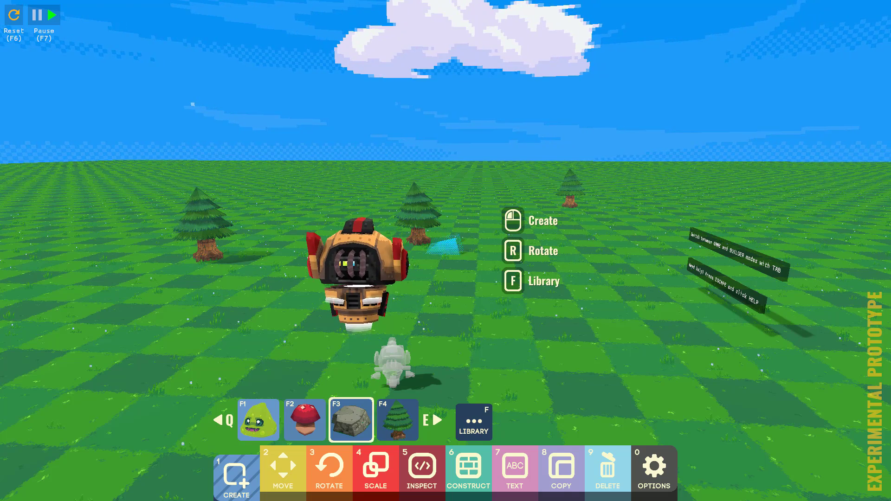
{"action": "left_click", "coordinate": [305, 419]}
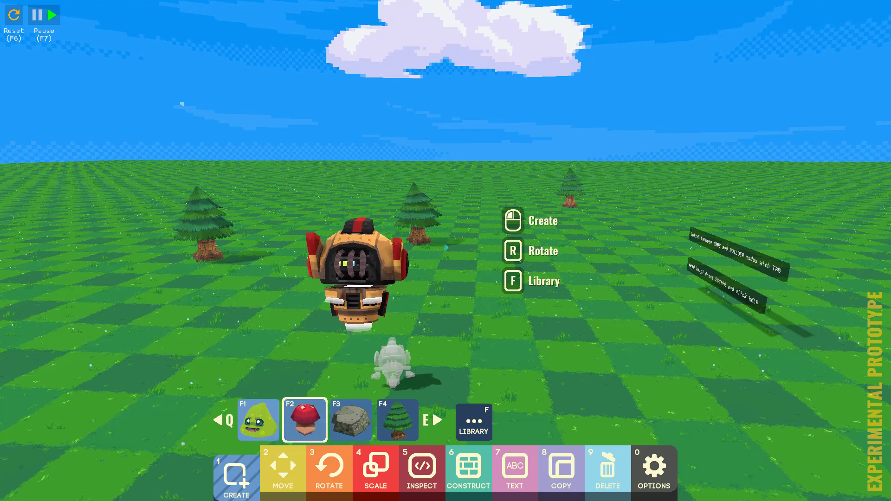
{"action": "left_click", "coordinate": [396, 420]}
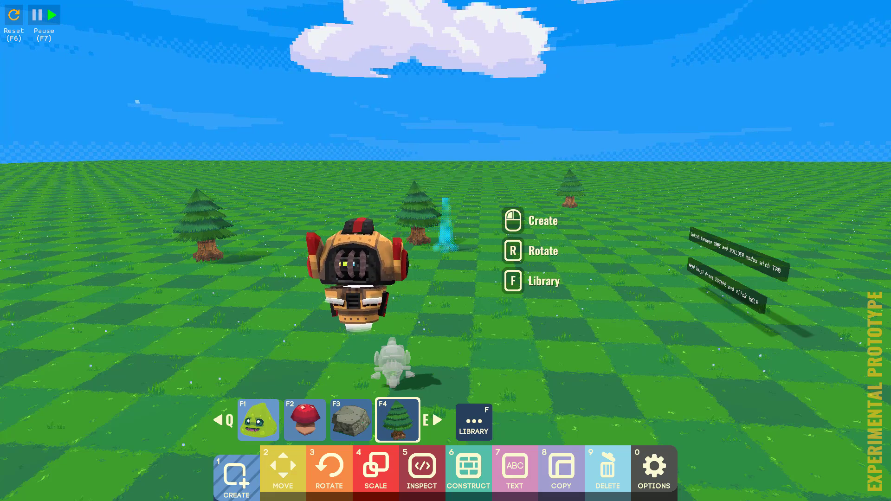
- Add the pre-built lion from the creation library onto the field beside the player
{"action": "left_click", "coordinate": [473, 421]}
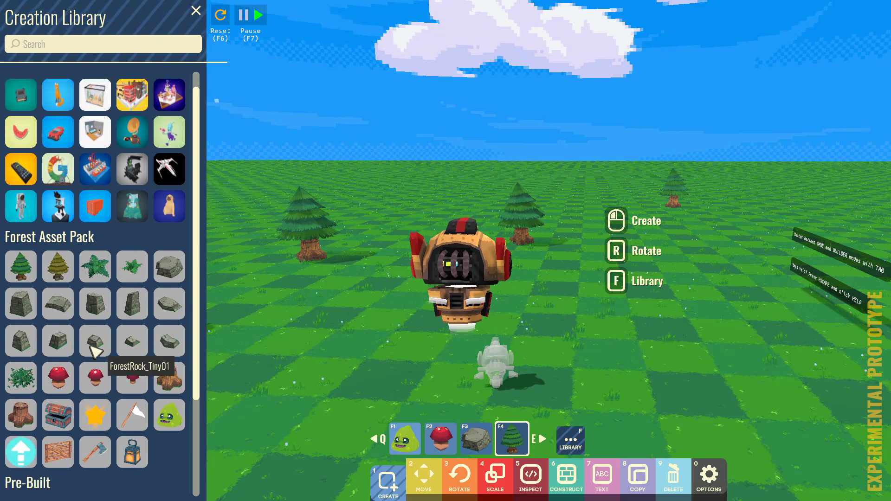
{"action": "scroll", "scroll_direction": "down", "scroll_amount": 3}
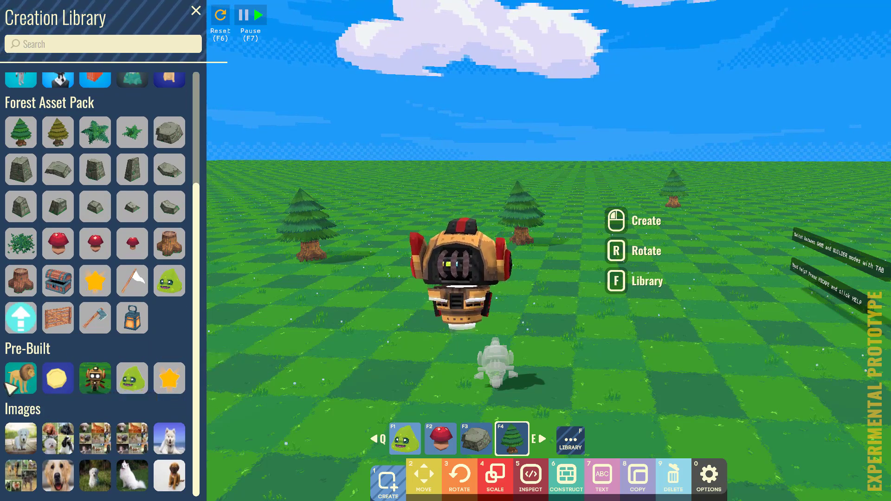
{"action": "left_click", "coordinate": [20, 377]}
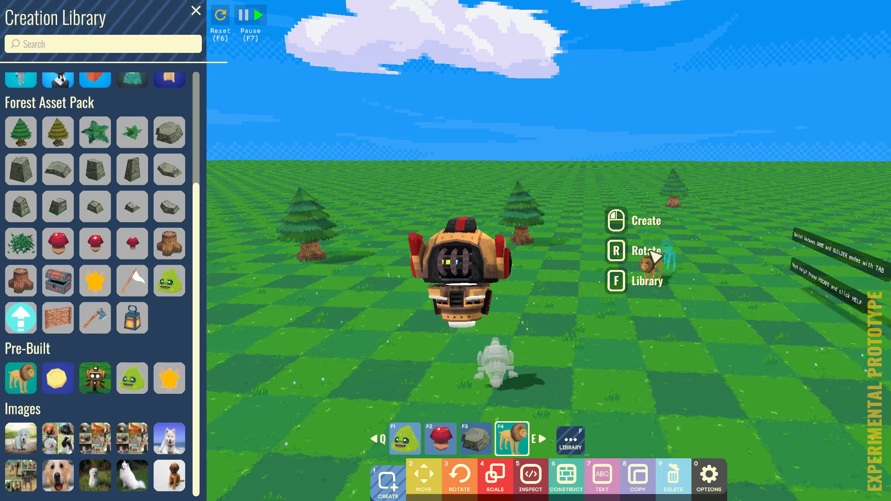
{"action": "mouse_move", "coordinate": [57, 131]}
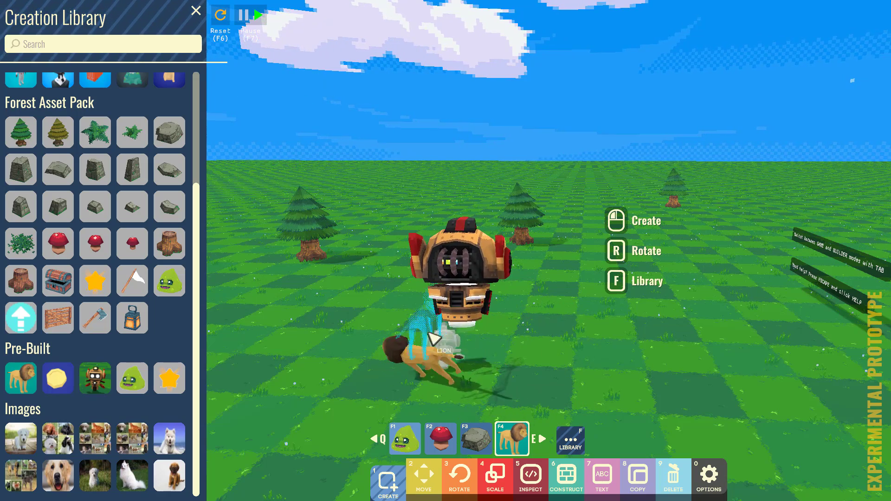
{"action": "left_click", "coordinate": [248, 15]}
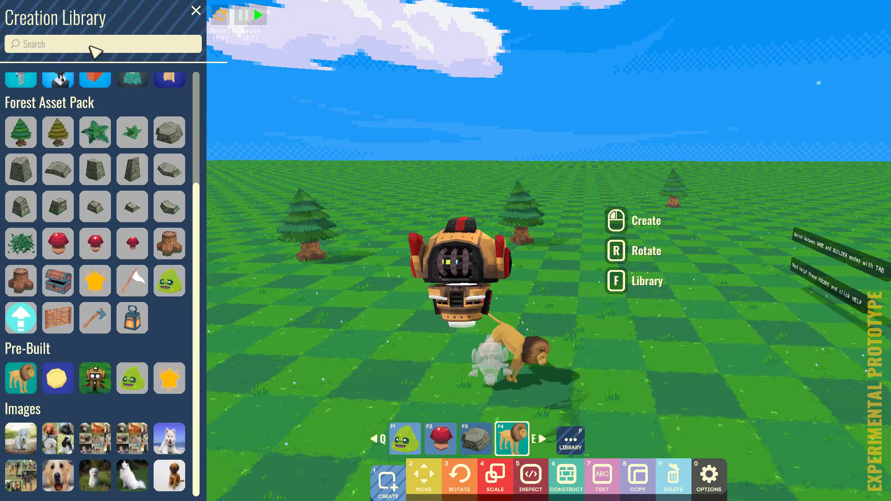
- Search the library for 'jet' and add the X-wing model to the world
{"action": "type", "text": "jet"}
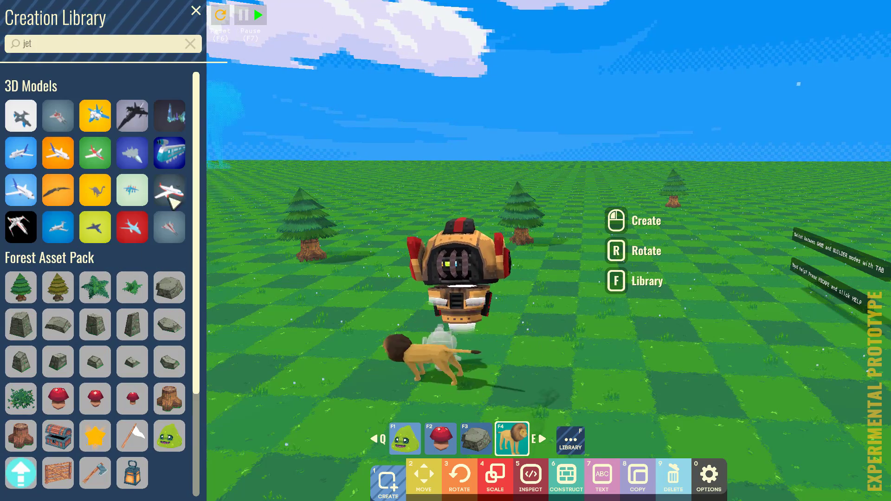
{"action": "mouse_move", "coordinate": [169, 227]}
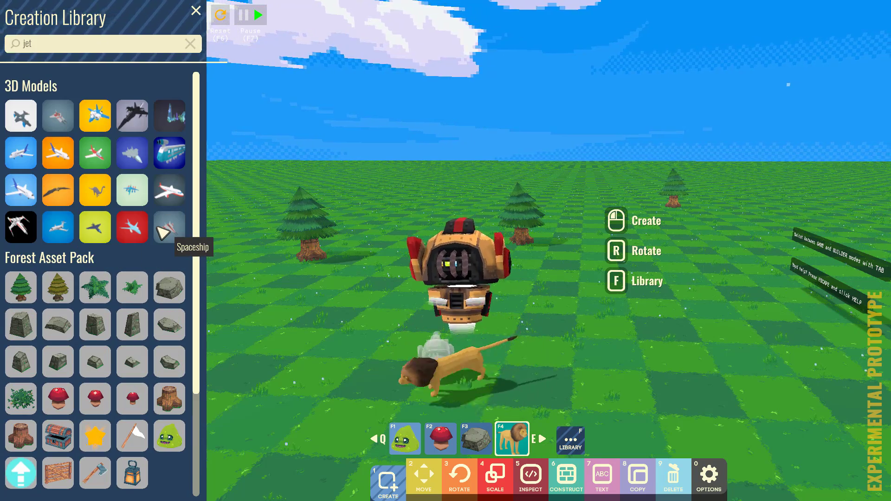
{"action": "mouse_move", "coordinate": [20, 226]}
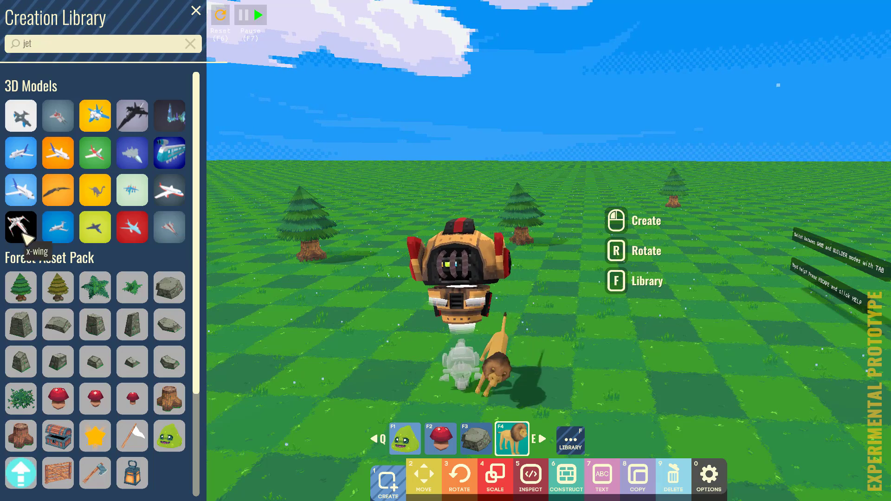
{"action": "left_click", "coordinate": [21, 227]}
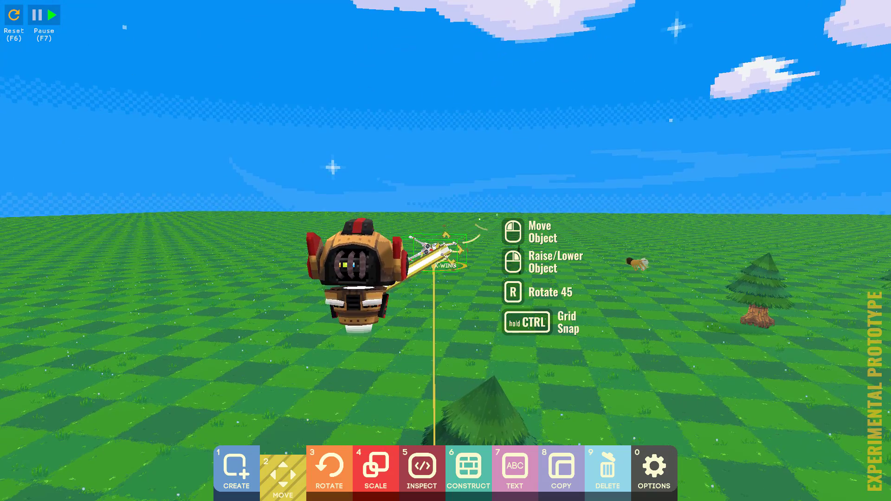
- Rotate the X-wing to a new heading and scale it up to a much larger ship
{"action": "left_click", "coordinate": [328, 472]}
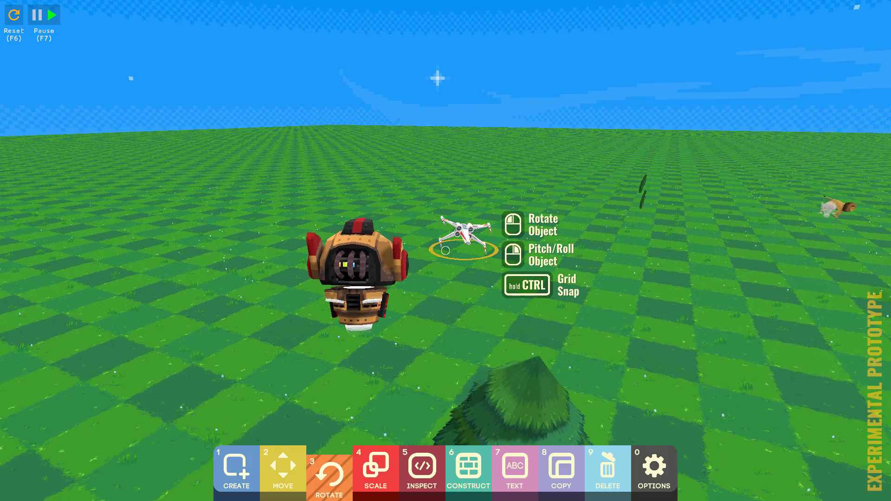
{"action": "left_click", "coordinate": [374, 471]}
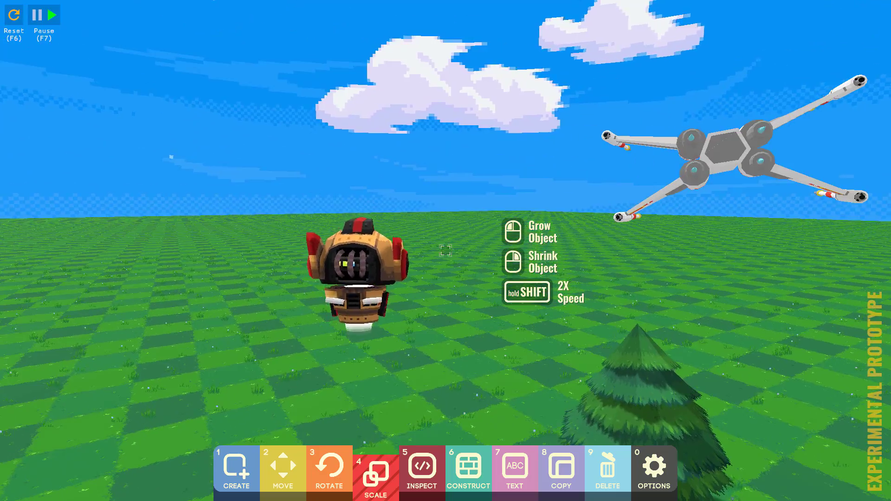
{"action": "left_click", "coordinate": [466, 472]}
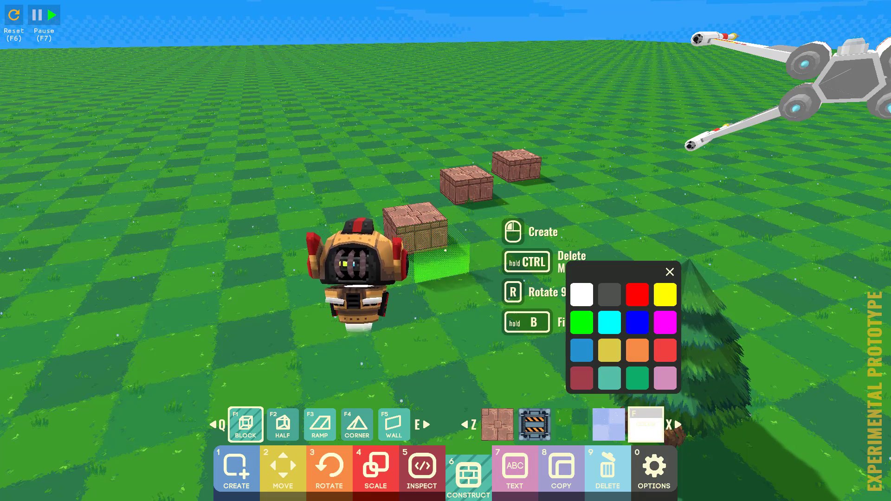
- Build brick blocks, a metal crate and ramp pieces onto the wall, then select the X-wing to inspect it
{"action": "left_click", "coordinate": [669, 272]}
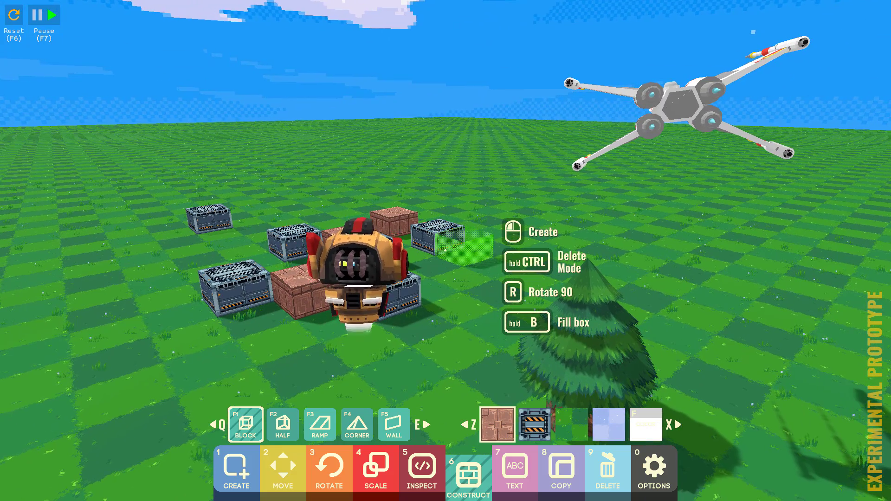
{"action": "left_click", "coordinate": [392, 424]}
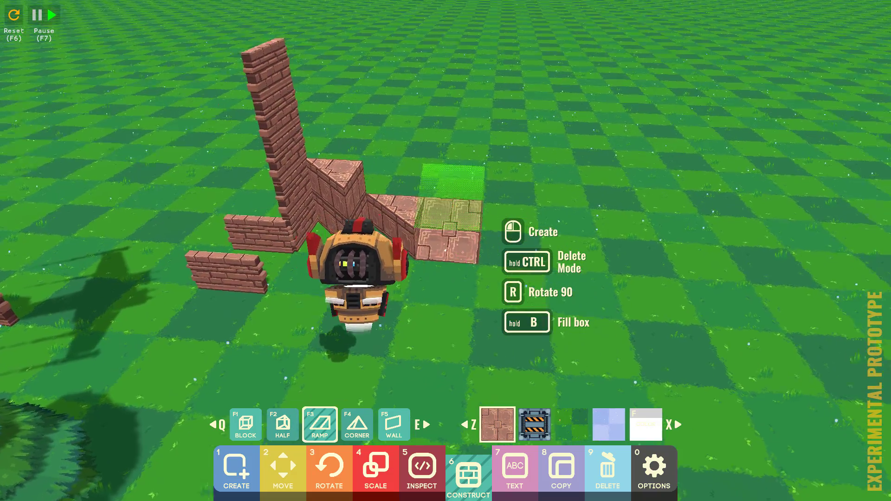
{"action": "left_click", "coordinate": [356, 424]}
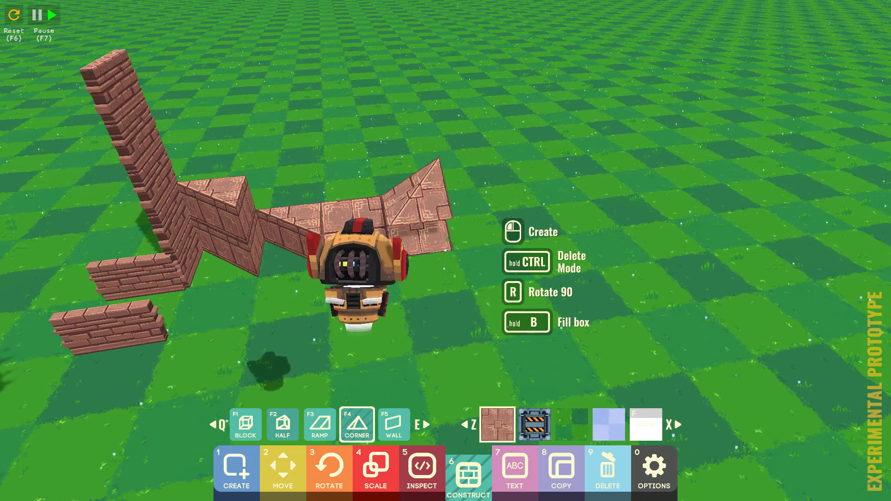
{"action": "left_click", "coordinate": [394, 424]}
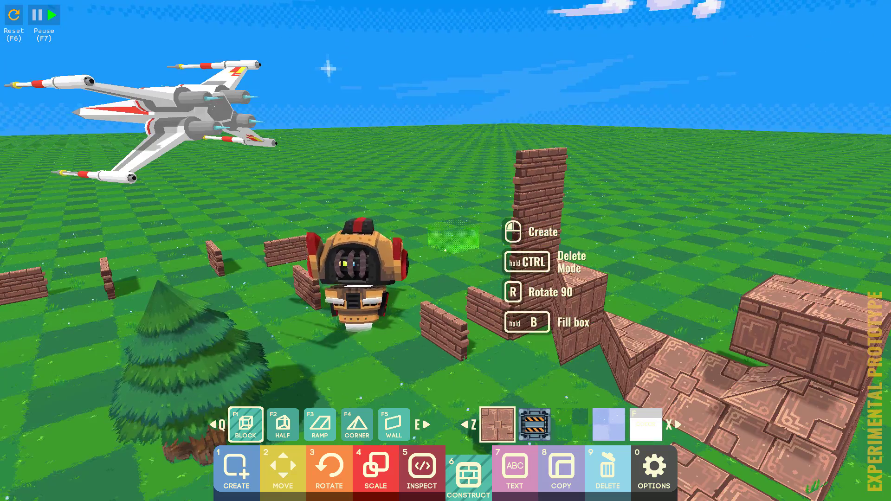
{"action": "left_click", "coordinate": [421, 473]}
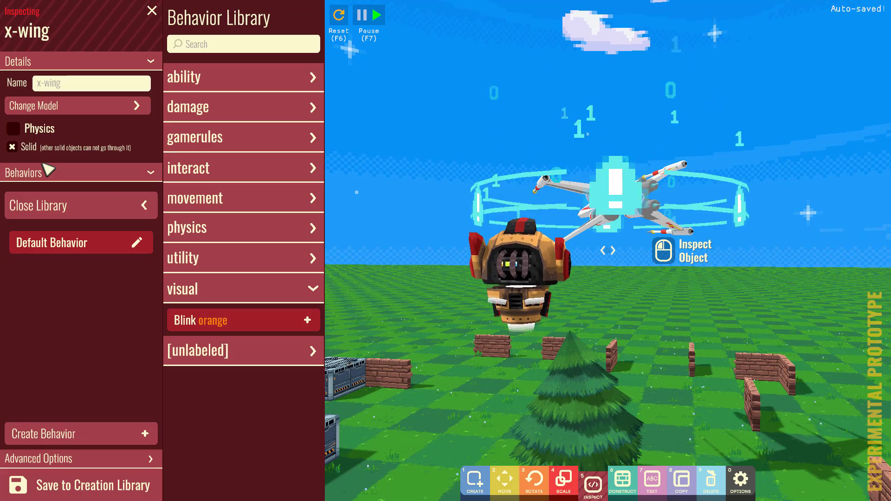
- Give the X-wing a Look at actor behaviour aimed at the Tree with YawOnly ticked
{"action": "left_click", "coordinate": [237, 197]}
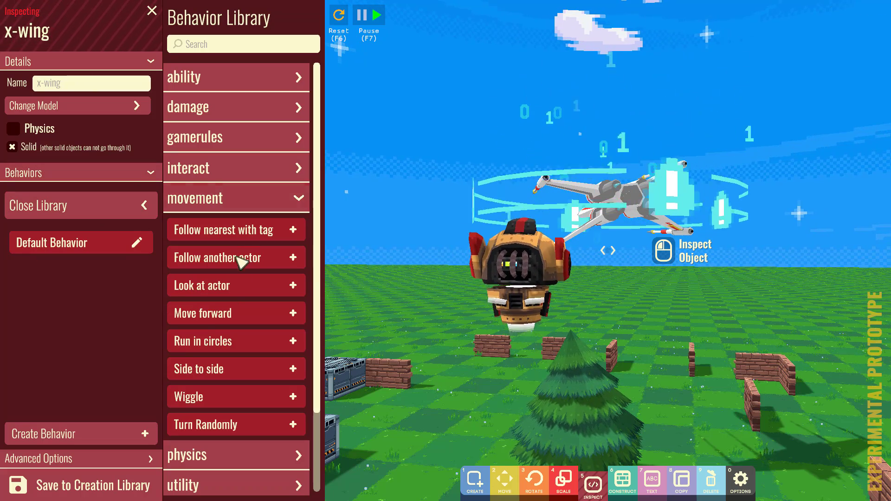
{"action": "mouse_move", "coordinate": [233, 285]}
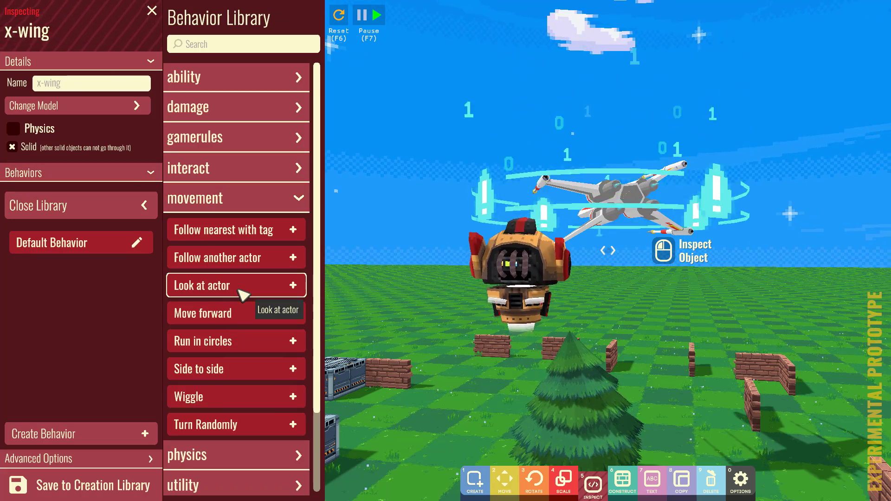
{"action": "left_click", "coordinate": [294, 285]}
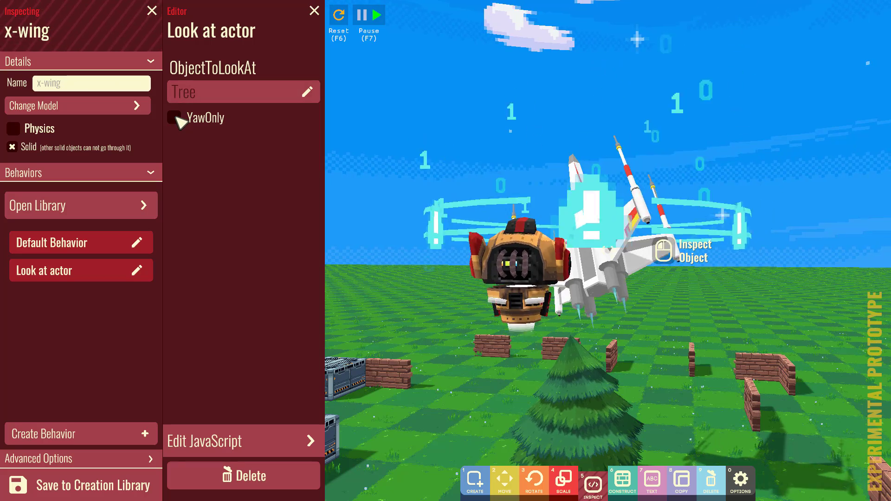
{"action": "left_click", "coordinate": [176, 118]}
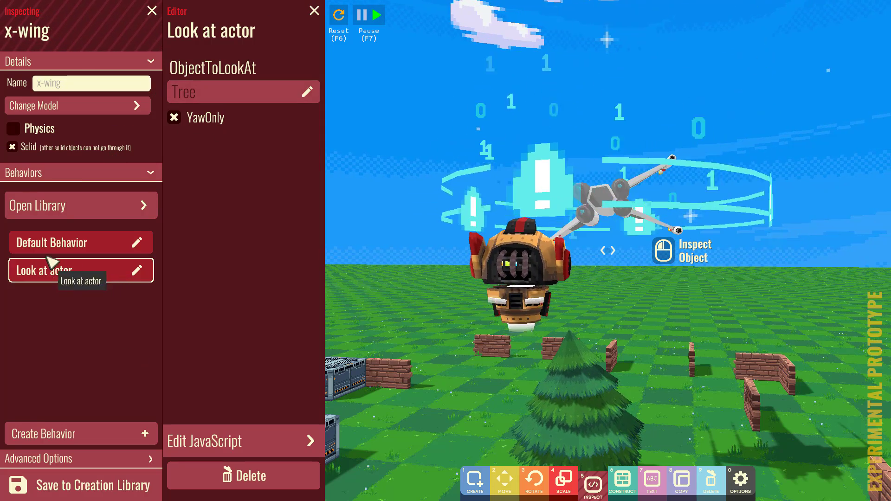
{"action": "left_click", "coordinate": [81, 205]}
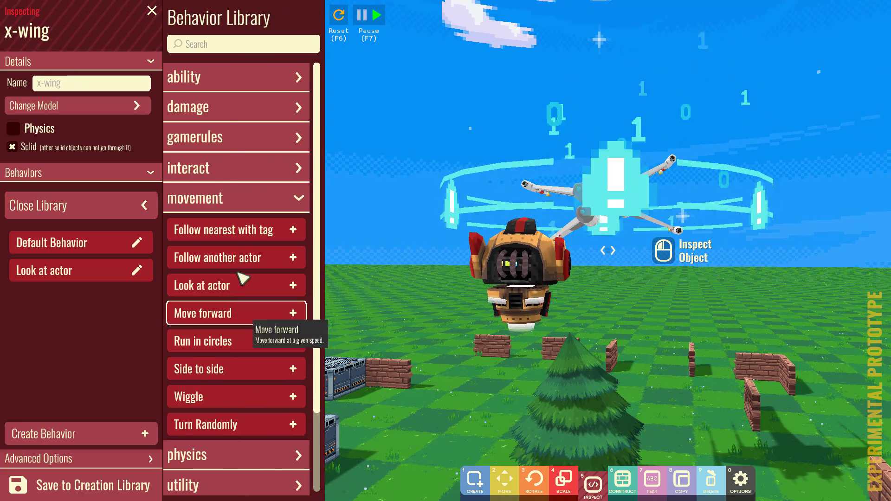
- Add a Move forward behaviour to the X-wing and adjust its speed
{"action": "left_click", "coordinate": [293, 313]}
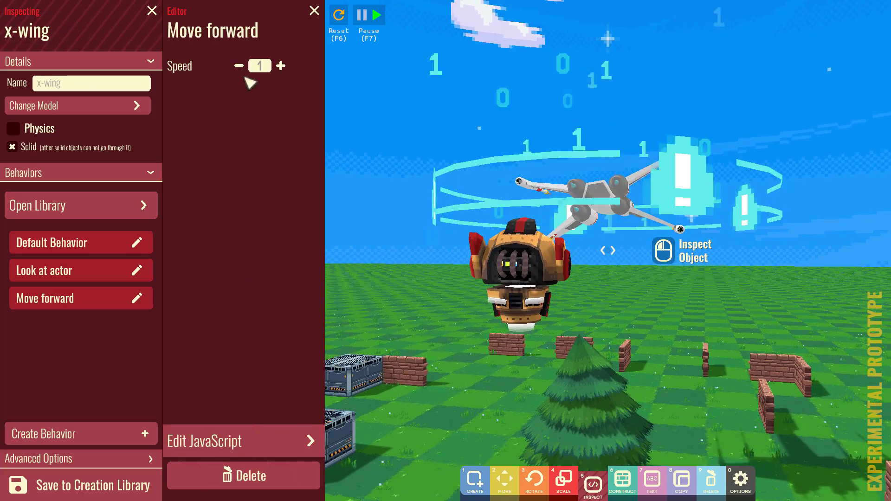
{"action": "left_click", "coordinate": [279, 65]}
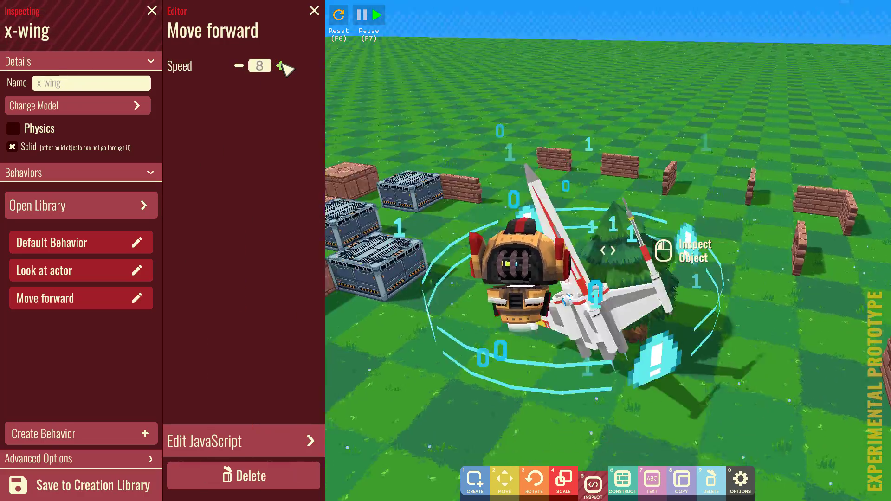
{"action": "left_click", "coordinate": [280, 66]}
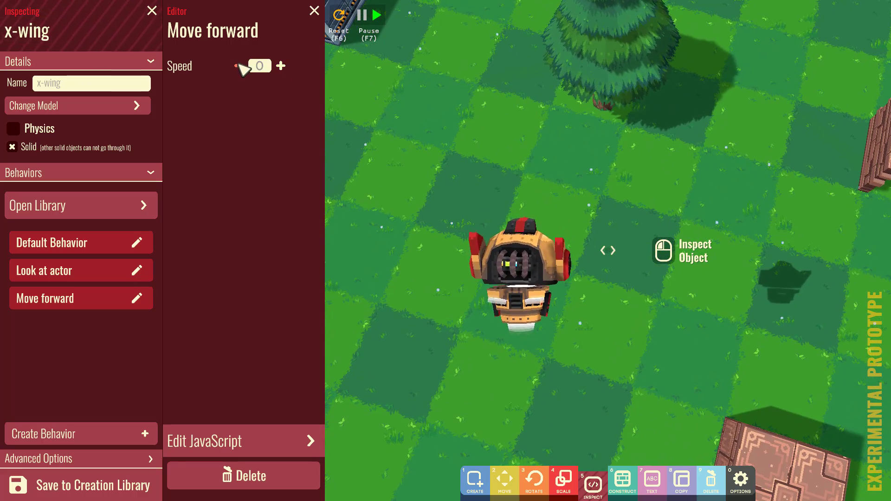
- Delete the Look at actor behaviour, reset the world, set the forward speed to 9 and run the game
{"action": "left_click", "coordinate": [56, 270]}
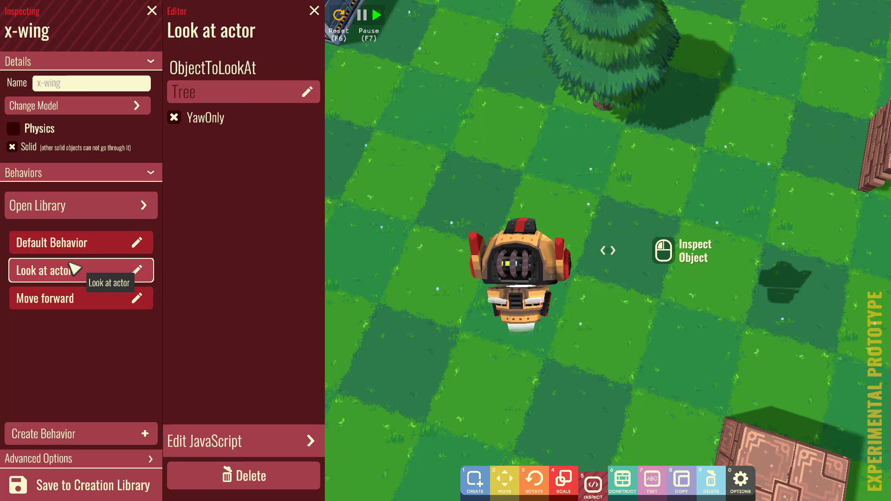
{"action": "left_click", "coordinate": [243, 475]}
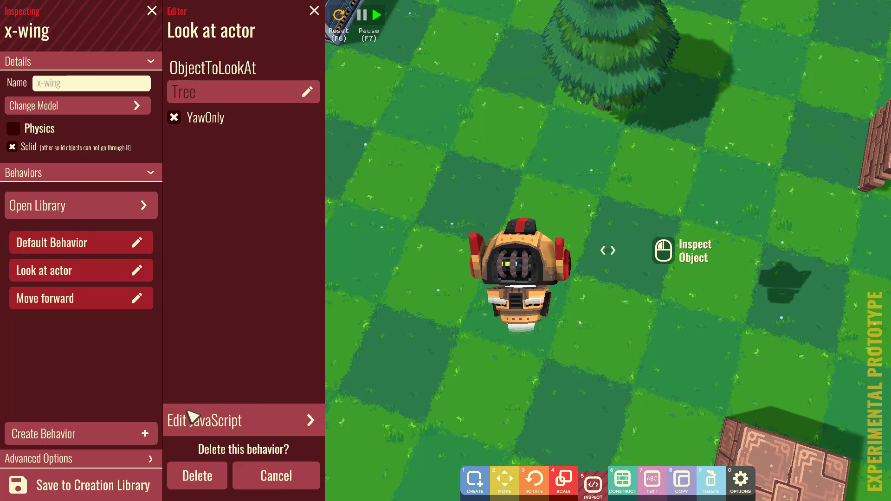
{"action": "left_click", "coordinate": [197, 475]}
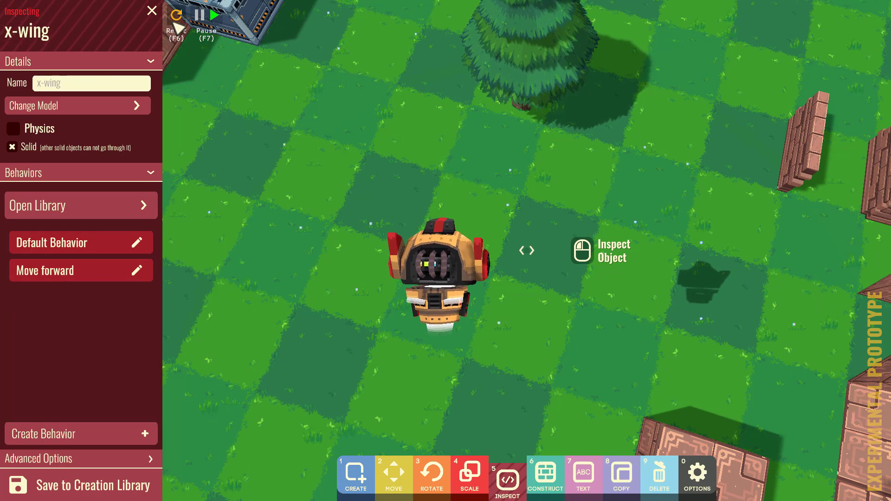
{"action": "left_click", "coordinate": [214, 15]}
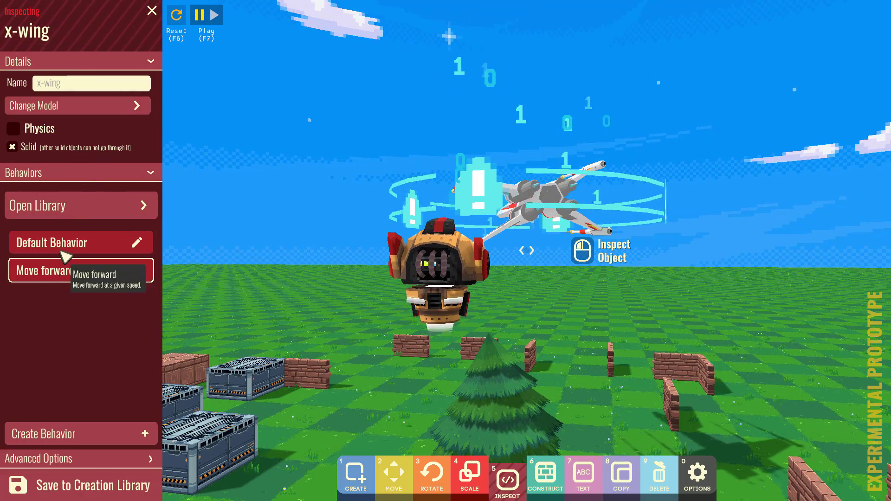
{"action": "left_click", "coordinate": [51, 270]}
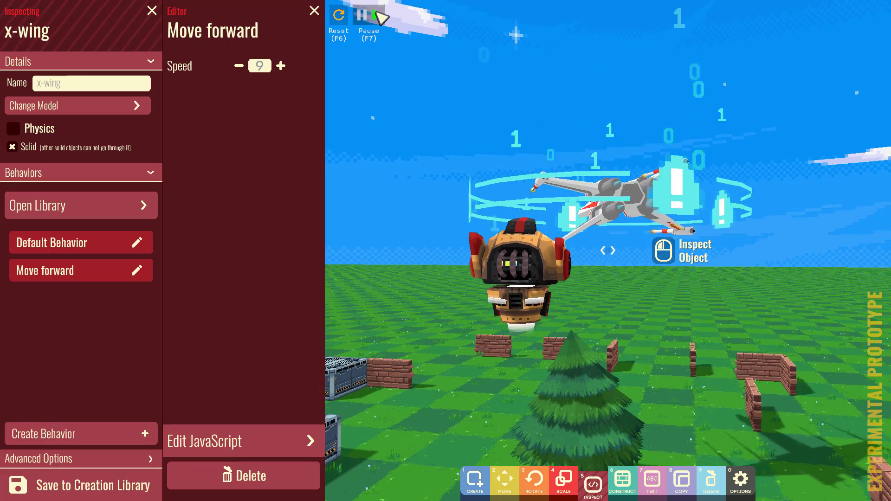
{"action": "left_click", "coordinate": [368, 13]}
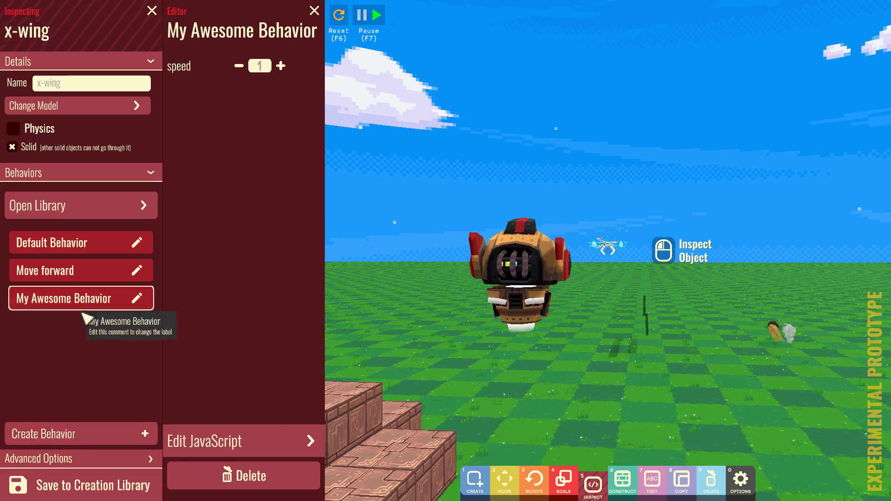
{"action": "mouse_move", "coordinate": [65, 256]}
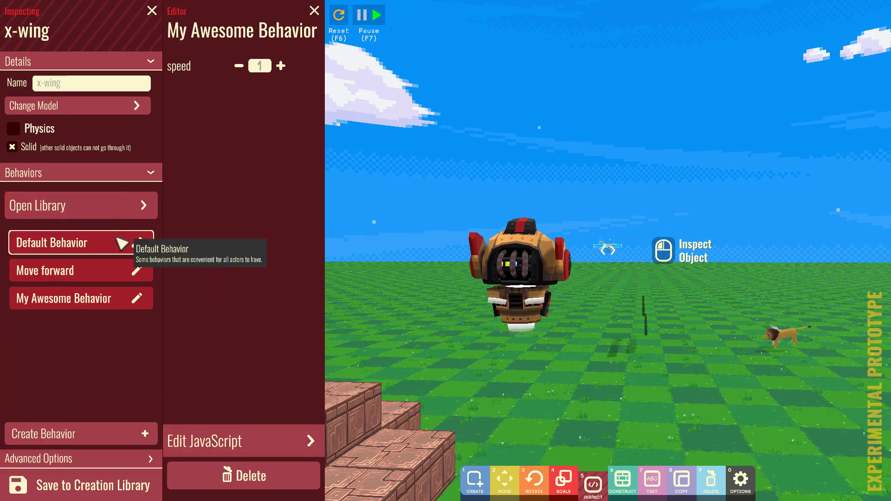
- Add the Player Controls ability behaviour (values 8, 12, 15) to the X-wing
{"action": "left_click", "coordinate": [79, 205]}
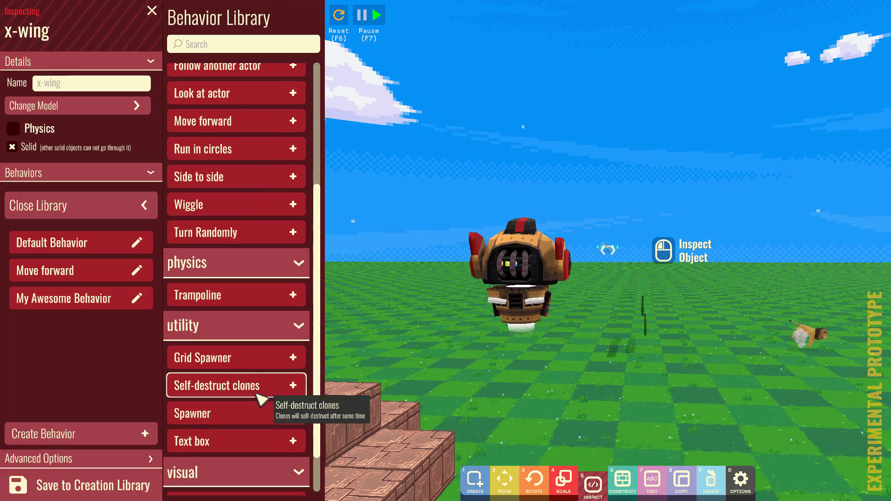
{"action": "scroll", "scroll_direction": "down", "scroll_amount": 3}
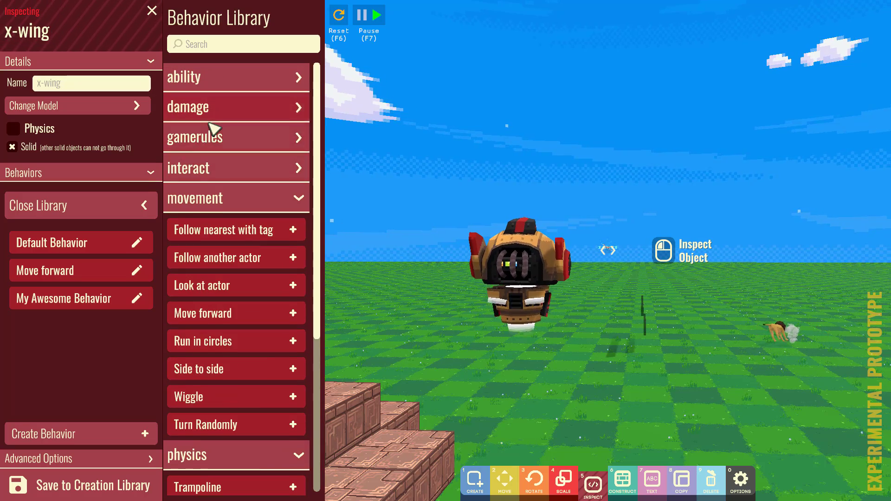
{"action": "left_click", "coordinate": [235, 77]}
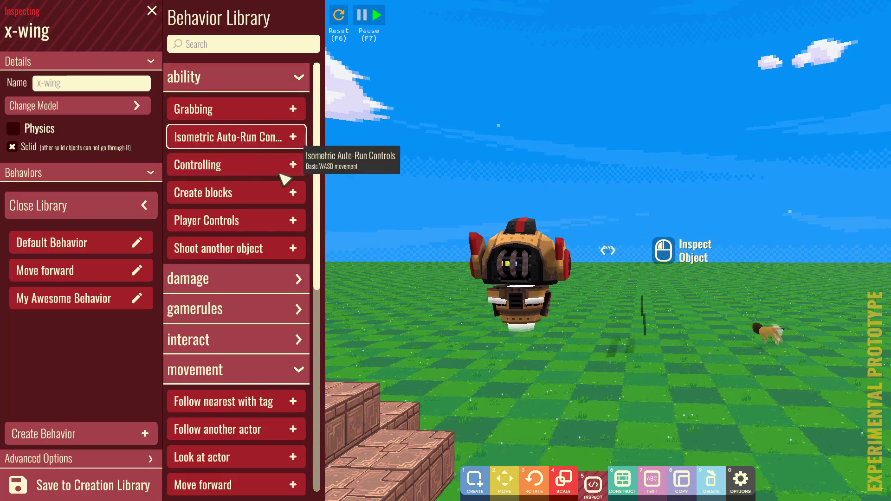
{"action": "left_click", "coordinate": [296, 220]}
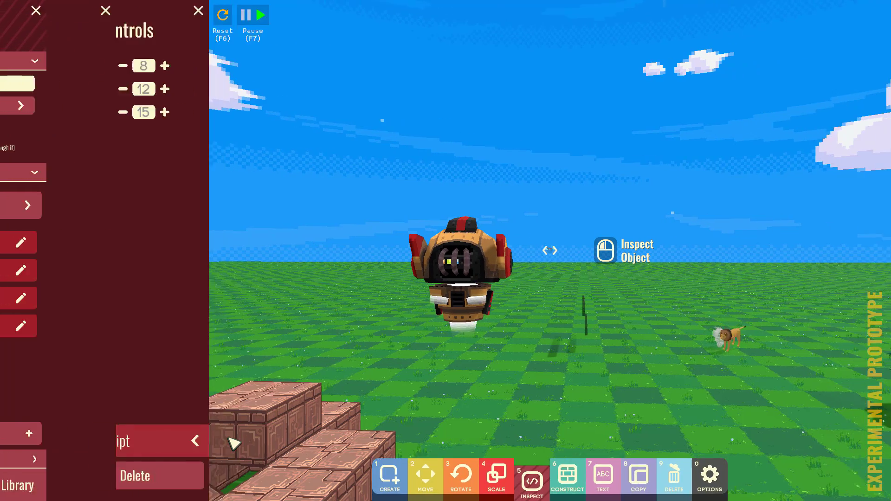
- Bring up the Player Controls JavaScript and try typing 'me.' to explore its API
{"action": "left_click", "coordinate": [159, 440]}
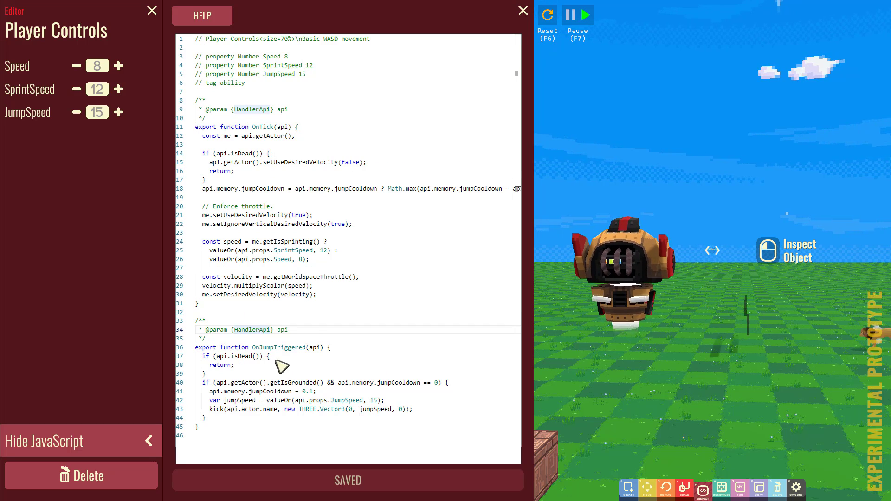
{"action": "mouse_move", "coordinate": [97, 96]}
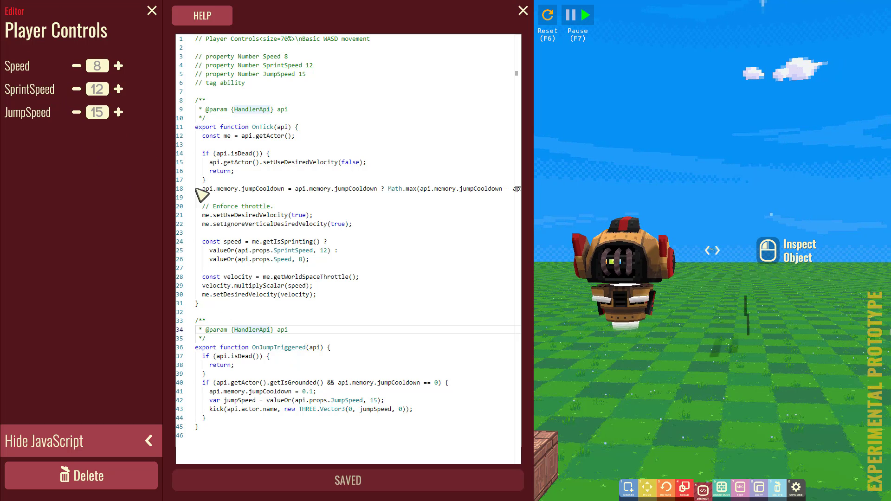
{"action": "mouse_move", "coordinate": [279, 207]}
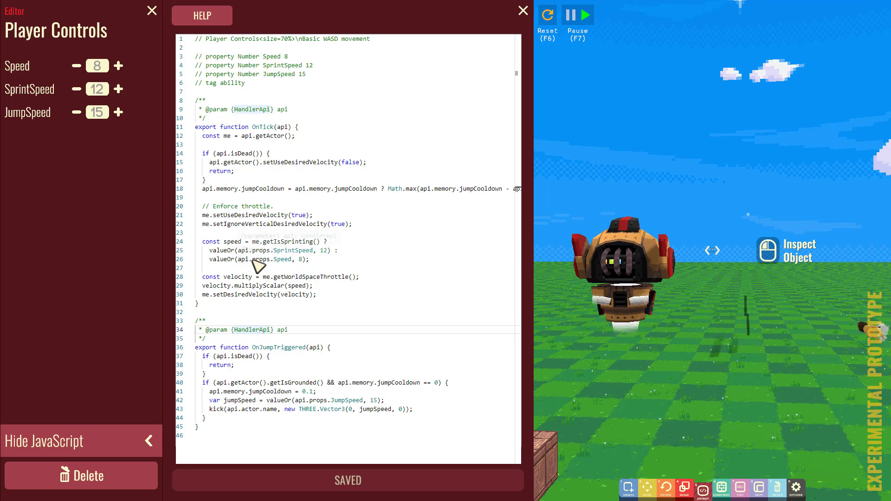
{"action": "mouse_move", "coordinate": [234, 48]}
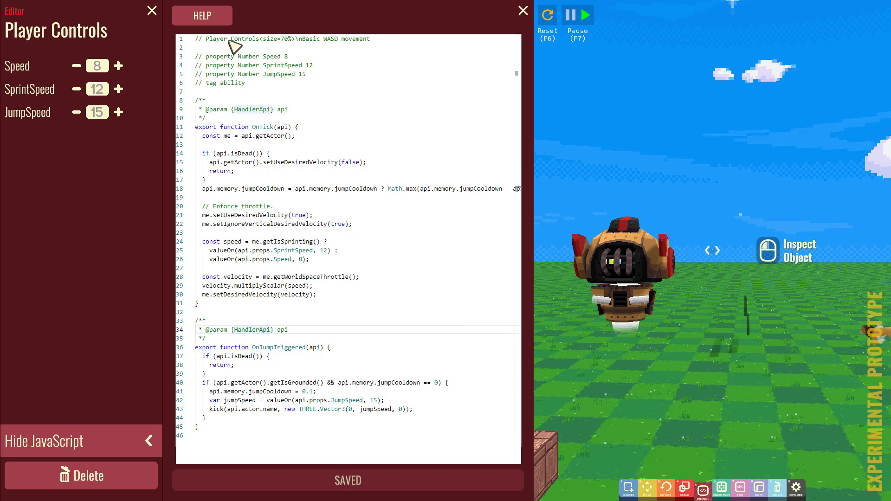
{"action": "mouse_move", "coordinate": [321, 195]}
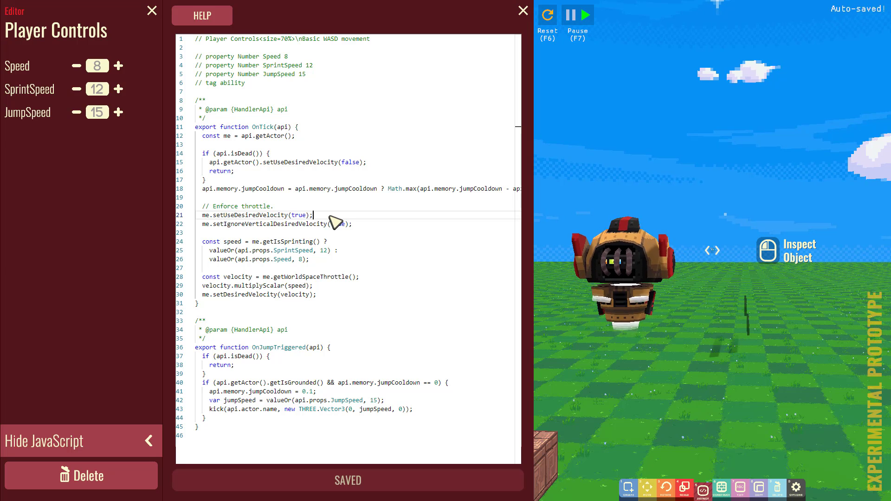
{"action": "type", "text": "me."}
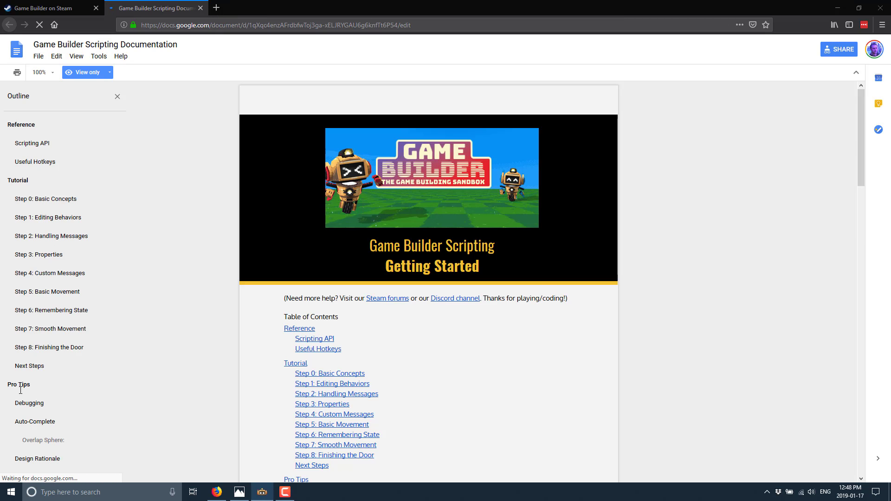
{"action": "mouse_move", "coordinate": [59, 391]}
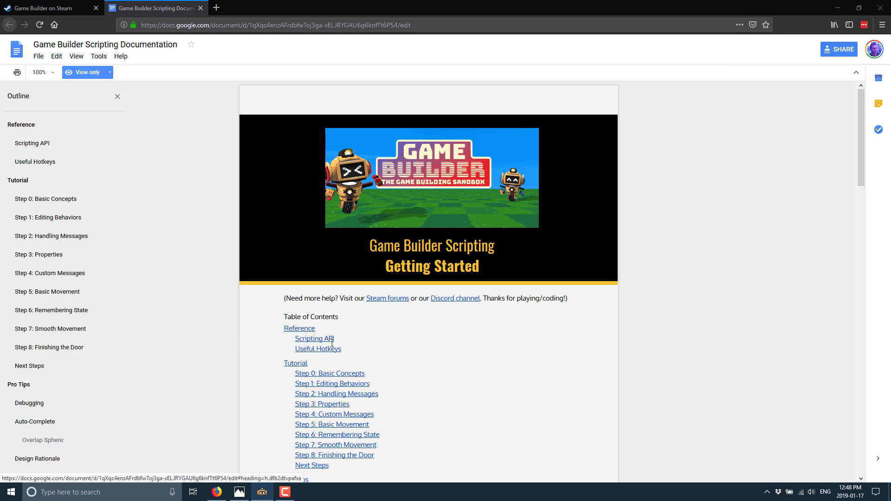
- Jump to the Scripting API reference and follow the HandlerApi, HandlingActor link
{"action": "left_click", "coordinate": [314, 339]}
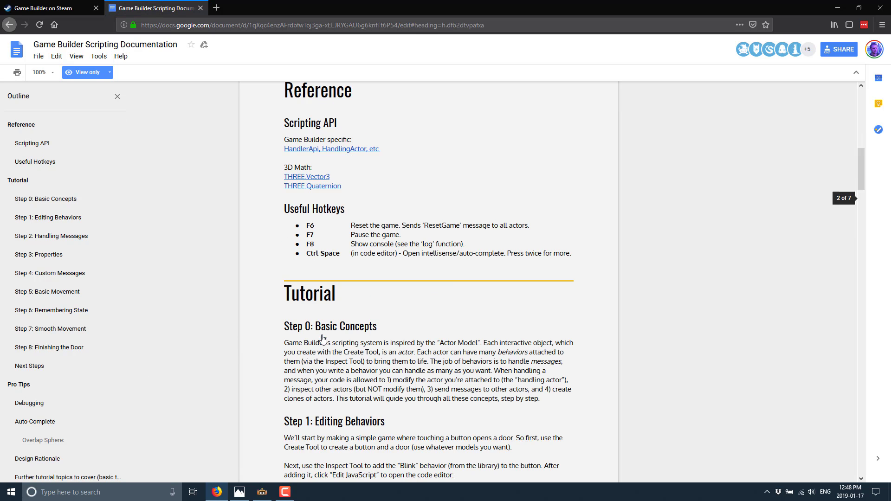
{"action": "mouse_move", "coordinate": [351, 149]}
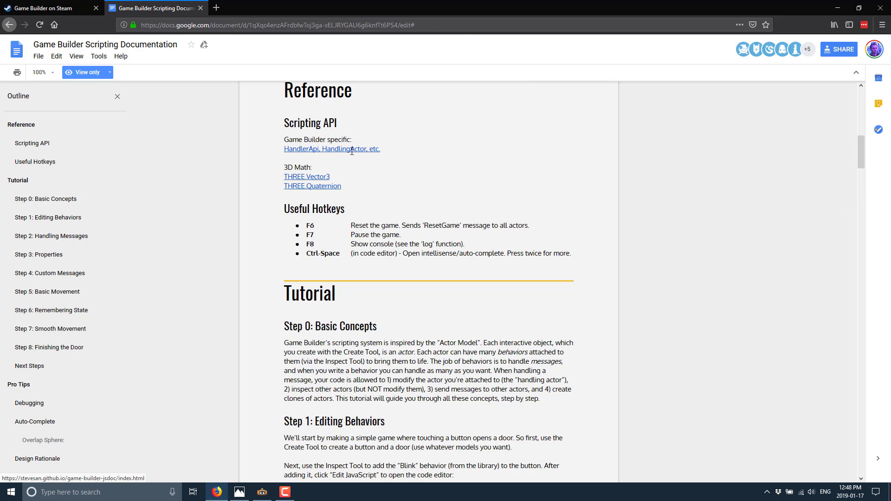
{"action": "mouse_move", "coordinate": [829, 325]}
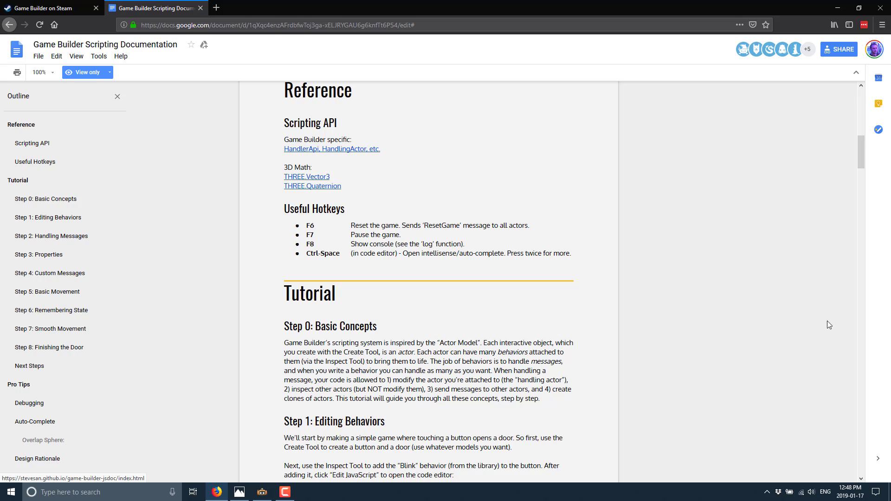
{"action": "mouse_move", "coordinate": [344, 148]}
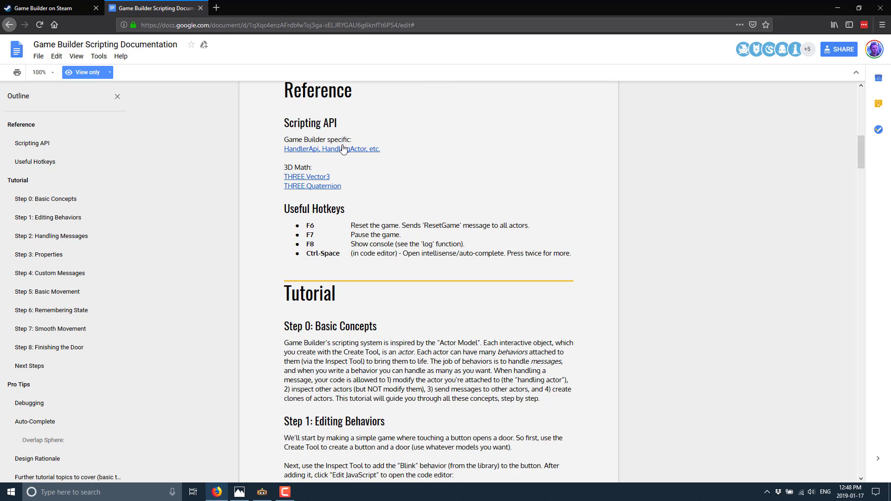
{"action": "left_click", "coordinate": [307, 149]}
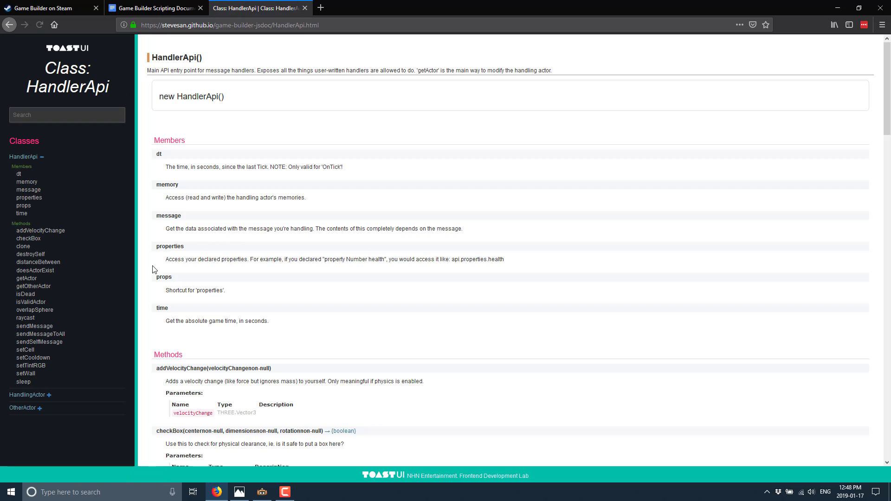
{"action": "mouse_move", "coordinate": [29, 254]}
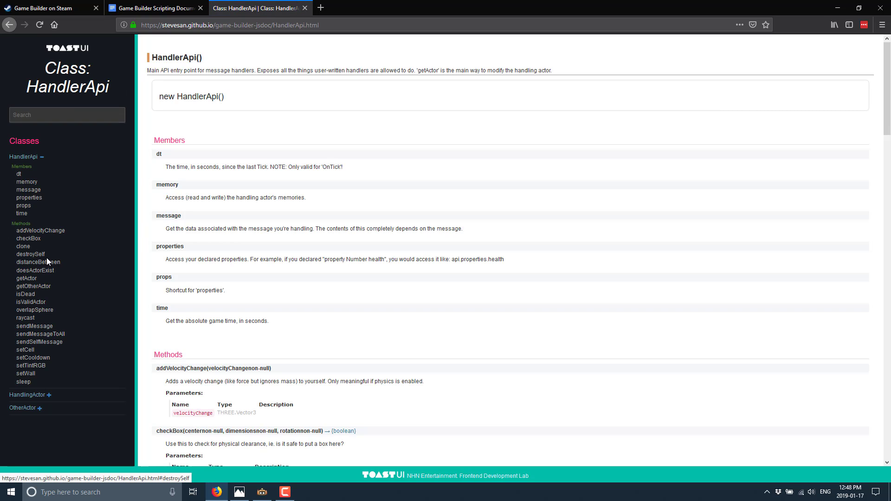
{"action": "mouse_move", "coordinate": [52, 367]}
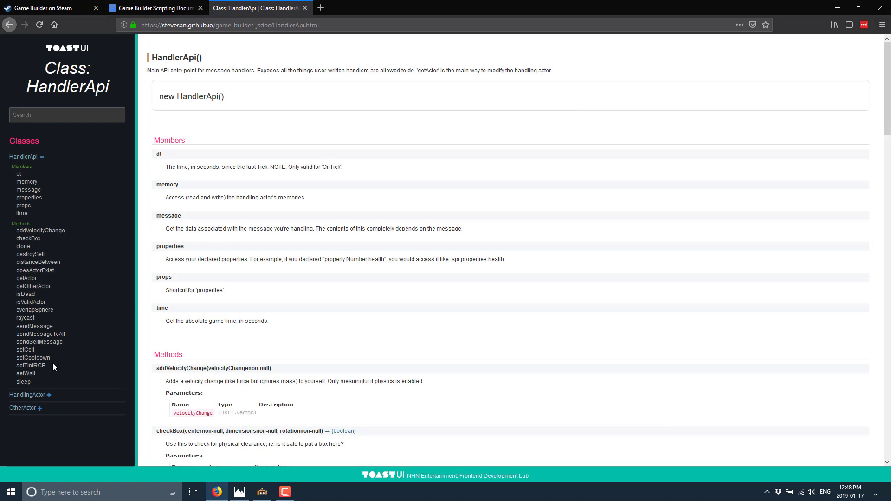
{"action": "mouse_move", "coordinate": [60, 155]}
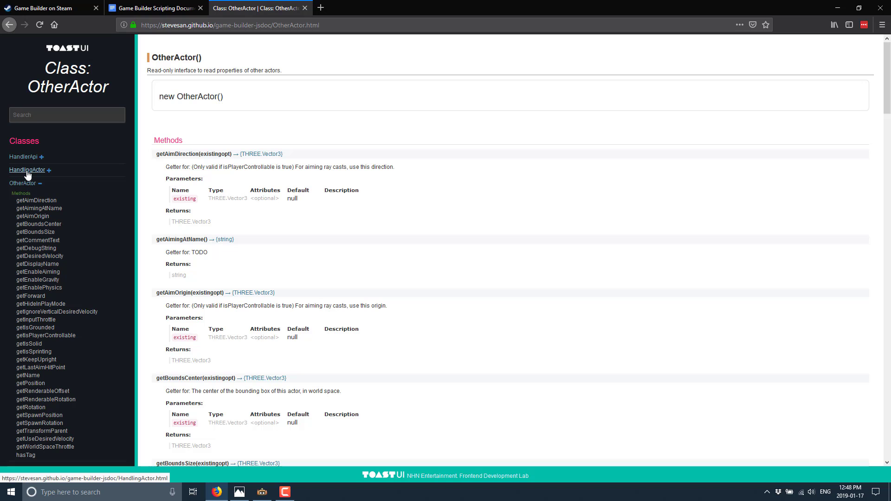
- Browse the HandlingActor class reference and scroll through its methods
{"action": "left_click", "coordinate": [27, 169]}
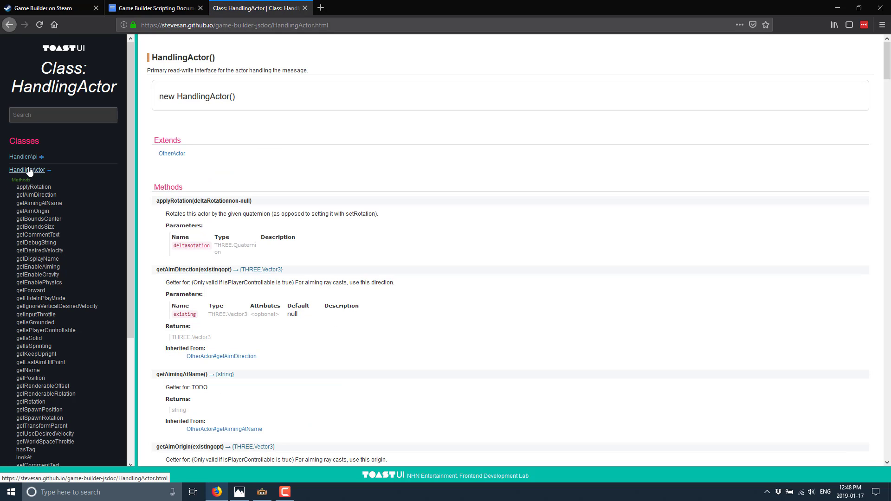
{"action": "scroll", "scroll_direction": "down", "scroll_amount": 3}
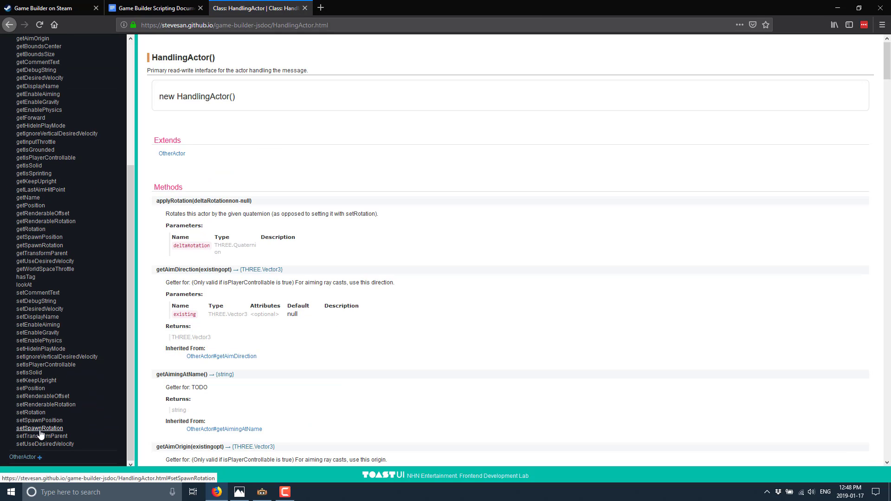
{"action": "scroll", "scroll_direction": "up", "scroll_amount": 3}
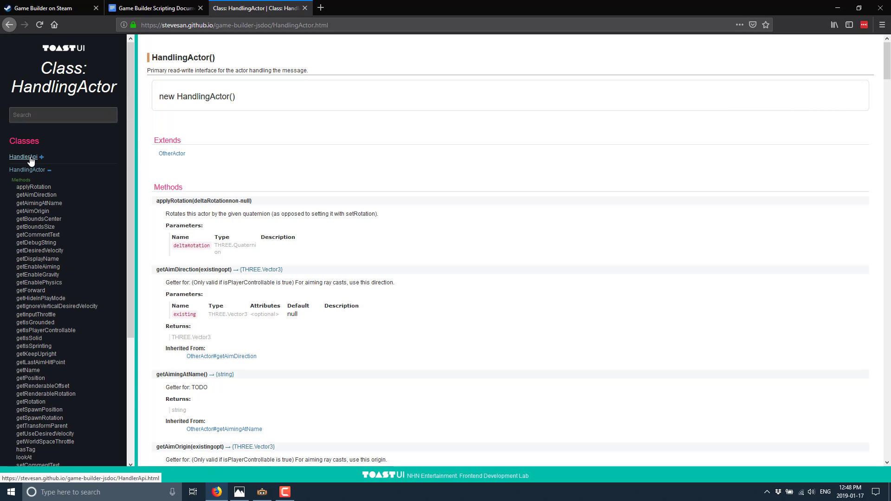
{"action": "scroll", "scroll_direction": "down", "scroll_amount": 3}
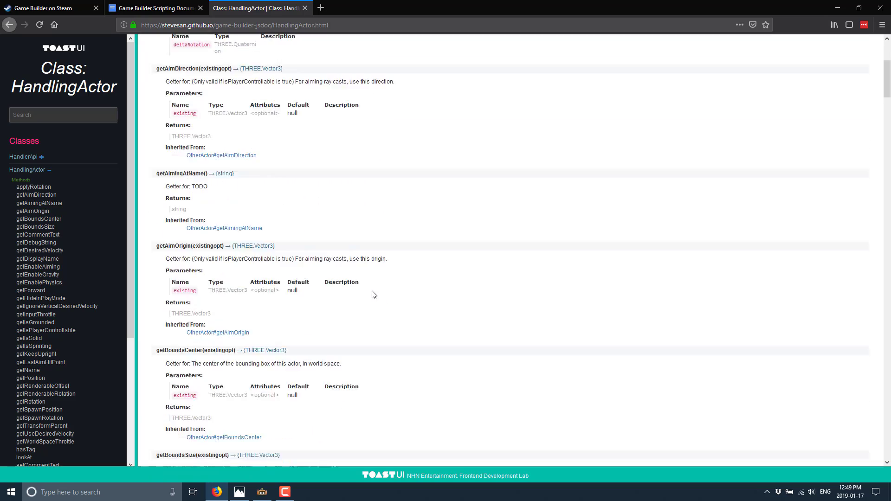
{"action": "scroll", "scroll_direction": "down", "scroll_amount": 3}
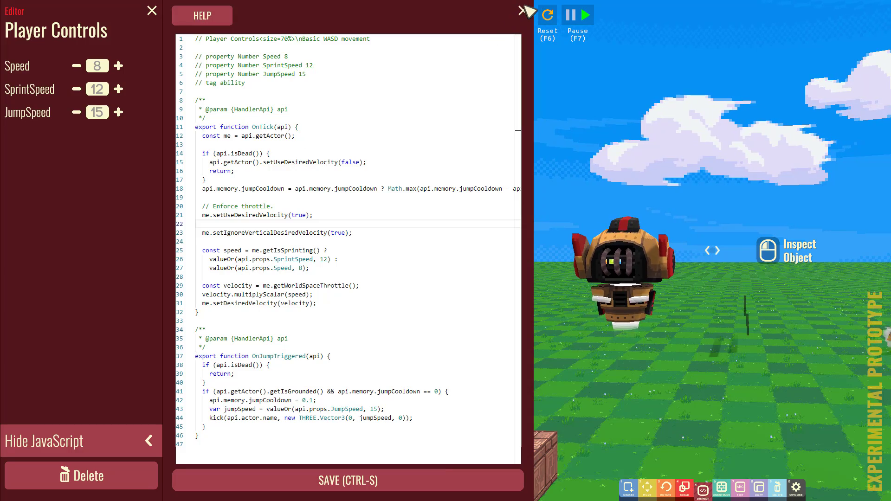
- Close the Player Controls script and bring up the world's Options panel from the pause menu
{"action": "left_click", "coordinate": [151, 11]}
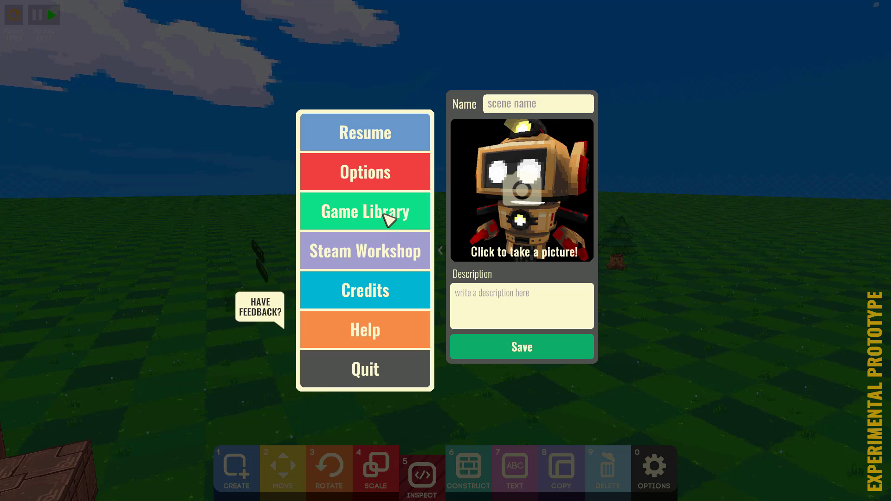
{"action": "left_click", "coordinate": [365, 172]}
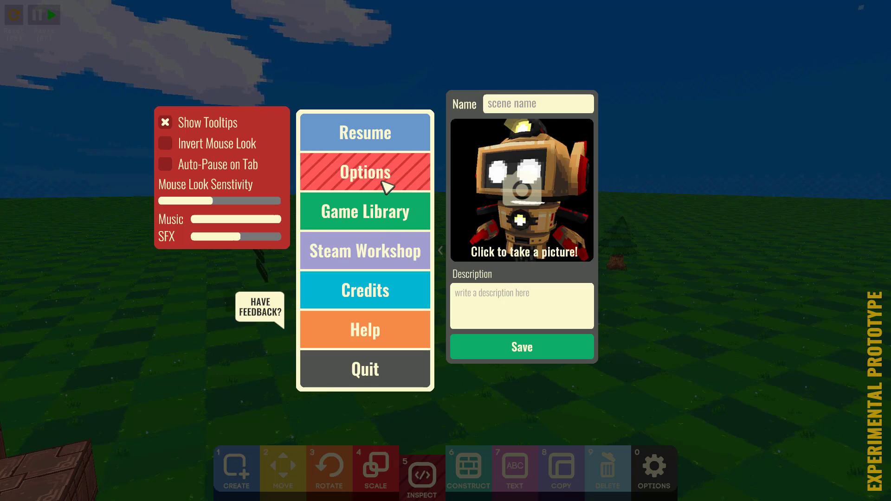
{"action": "mouse_move", "coordinate": [299, 195]}
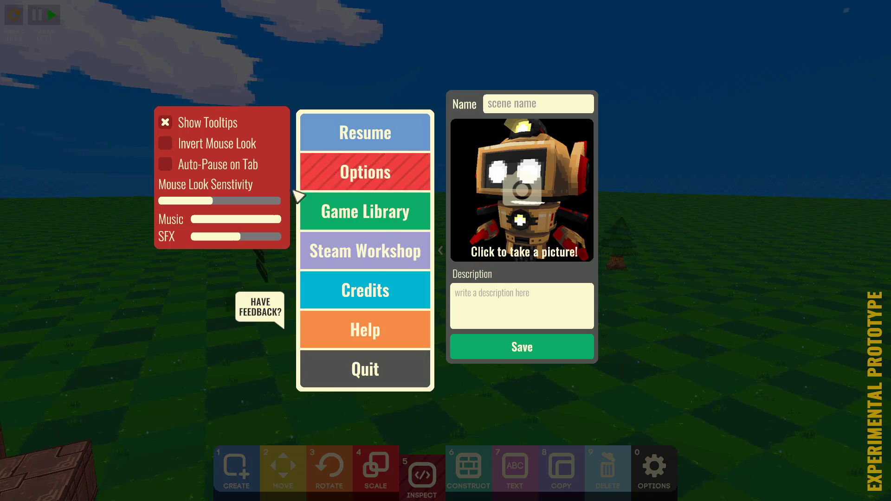
{"action": "left_click", "coordinate": [364, 132]}
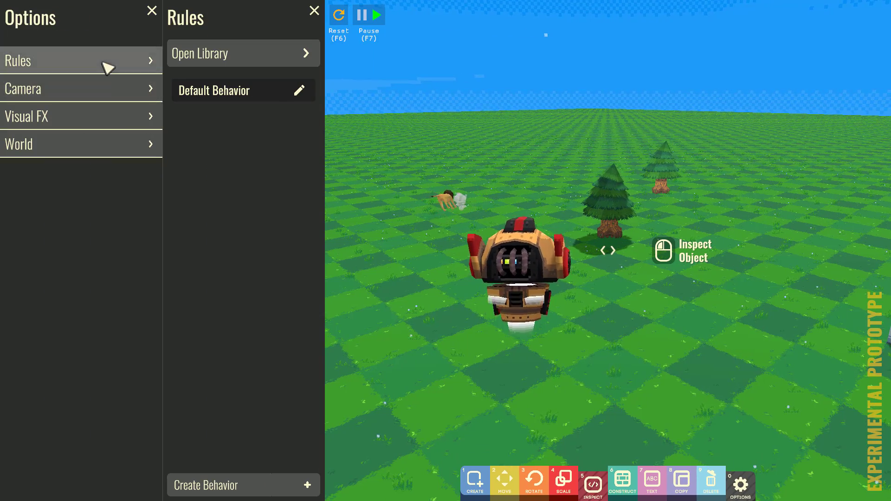
{"action": "mouse_move", "coordinate": [99, 96]}
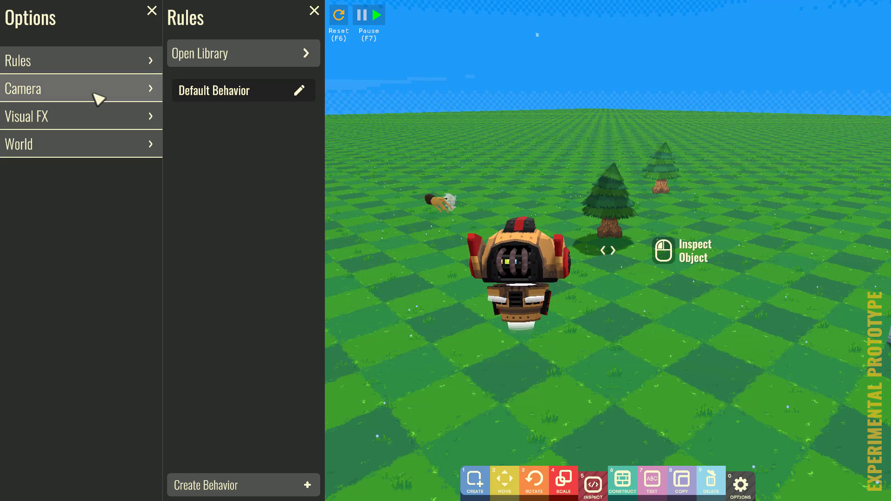
- Switch to an isometric camera, zoom it closer and rotate the view 90° twice
{"action": "left_click", "coordinate": [81, 88]}
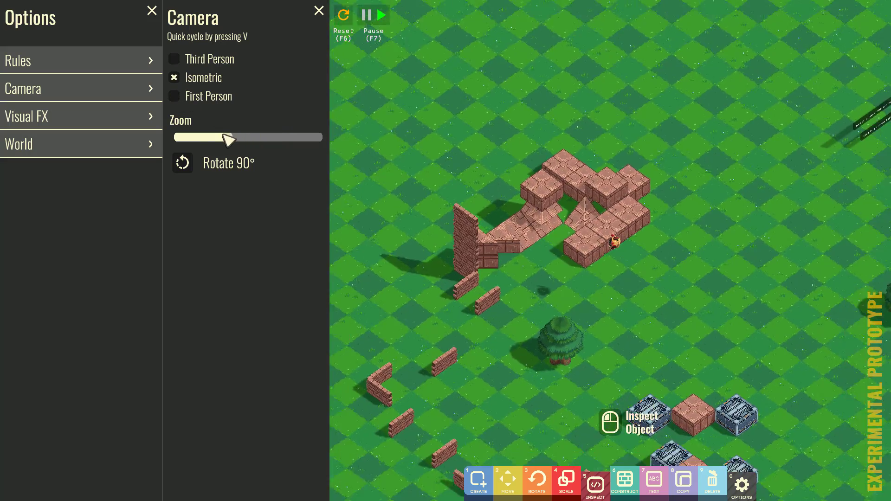
{"action": "left_click_drag", "start_coordinate": [226, 138], "coordinate": [249, 137]}
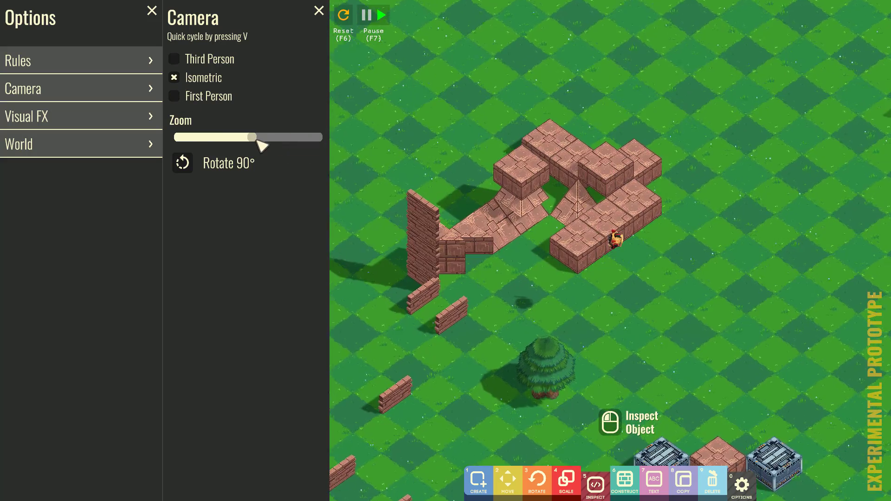
{"action": "left_click", "coordinate": [182, 164]}
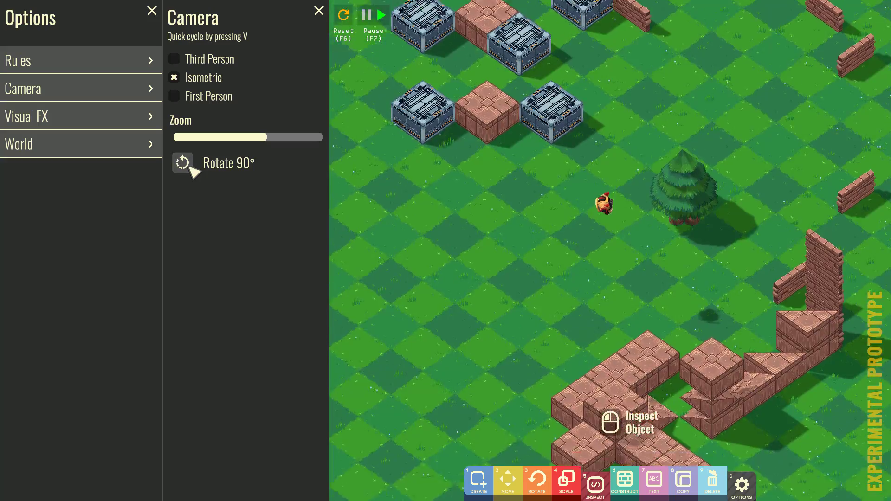
{"action": "left_click", "coordinate": [183, 164]}
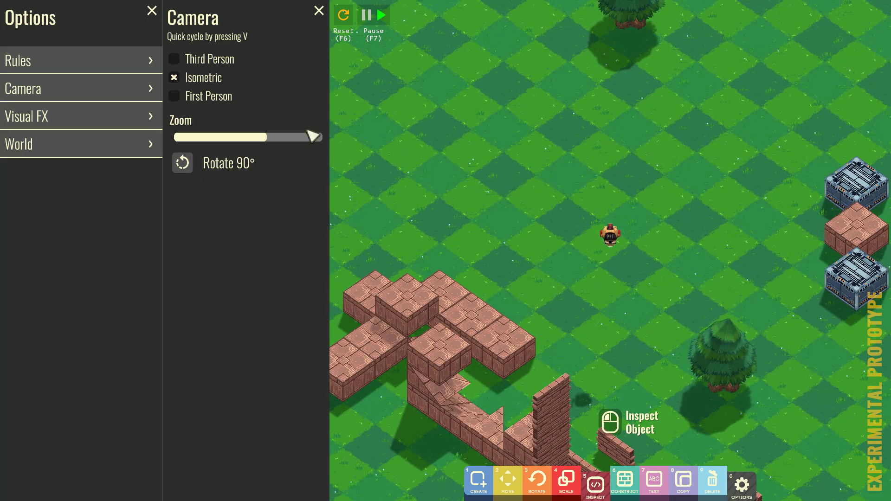
- Preview the black-and-white, VHS, sketch and Film visual effects, then switch them back off
{"action": "left_click", "coordinate": [41, 116]}
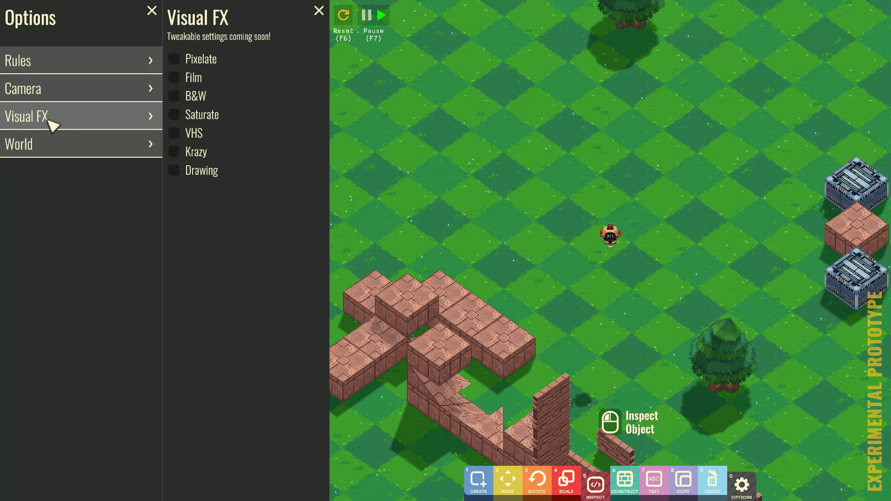
{"action": "left_click", "coordinate": [173, 96]}
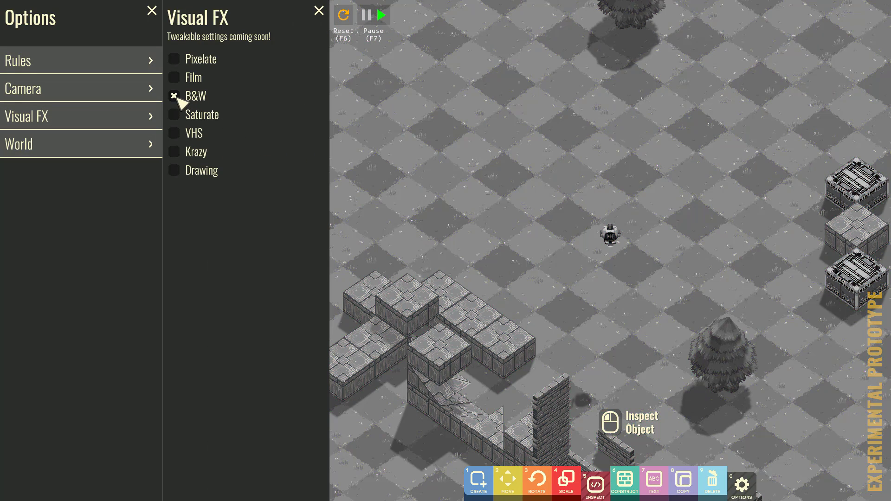
{"action": "mouse_move", "coordinate": [177, 152]}
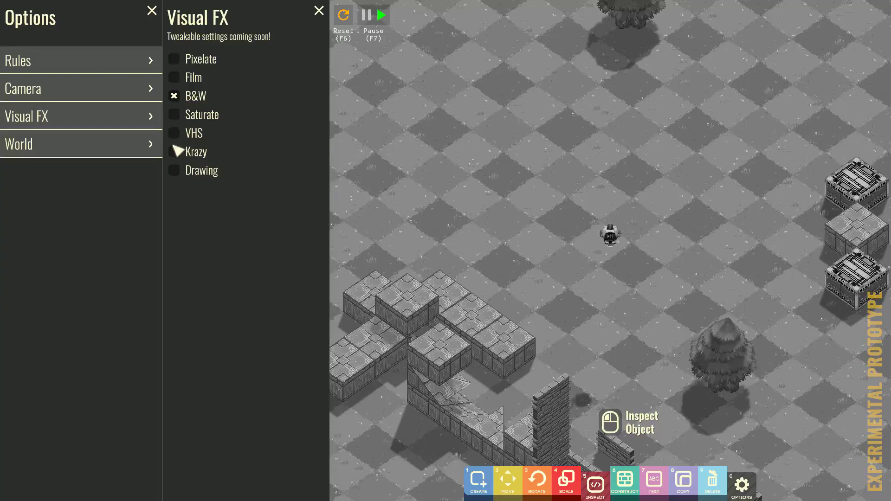
{"action": "left_click", "coordinate": [174, 133]}
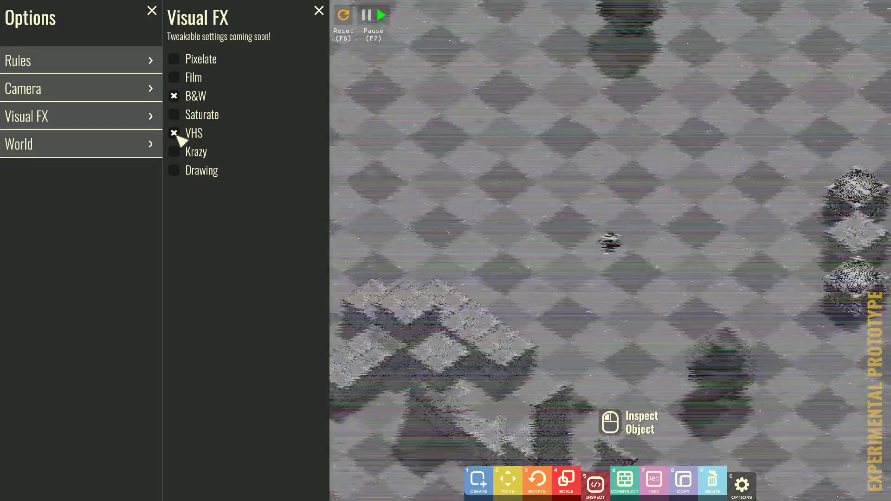
{"action": "left_click", "coordinate": [173, 132]}
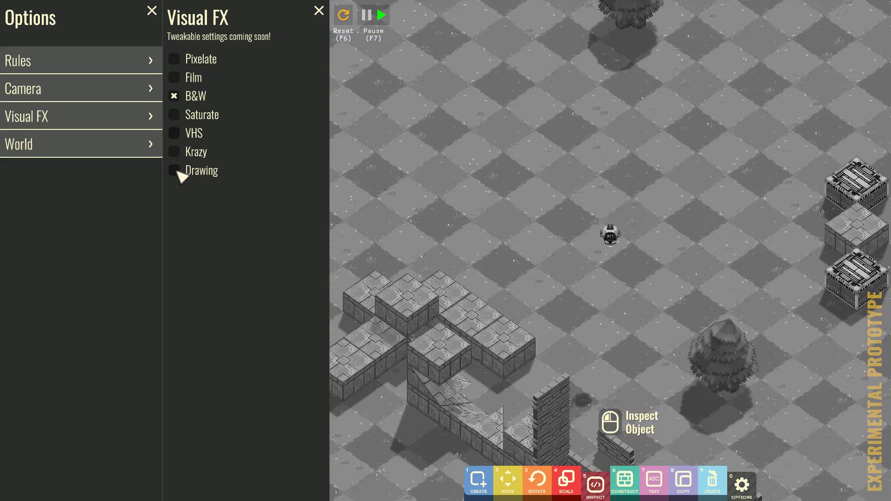
{"action": "left_click", "coordinate": [173, 171]}
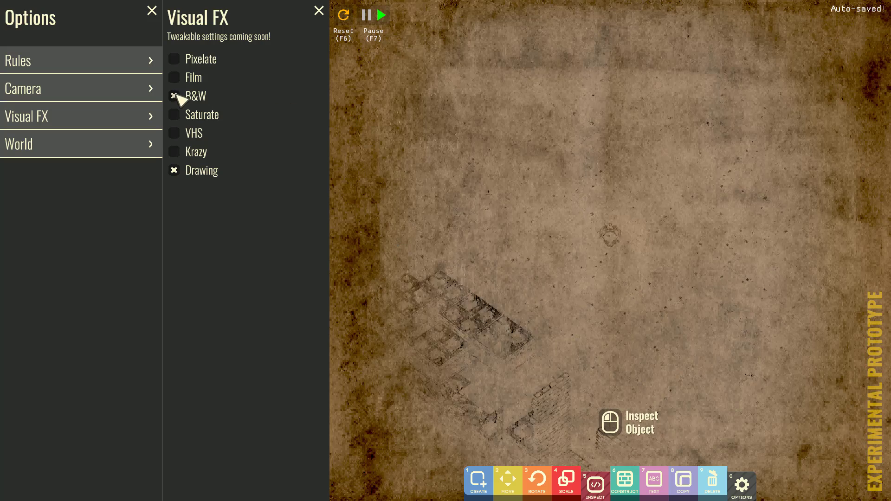
{"action": "left_click", "coordinate": [174, 96]}
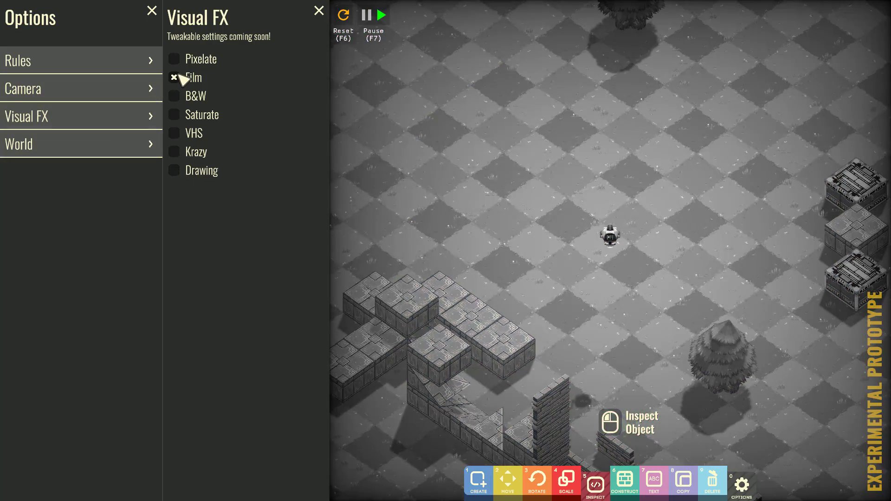
{"action": "left_click", "coordinate": [173, 77]}
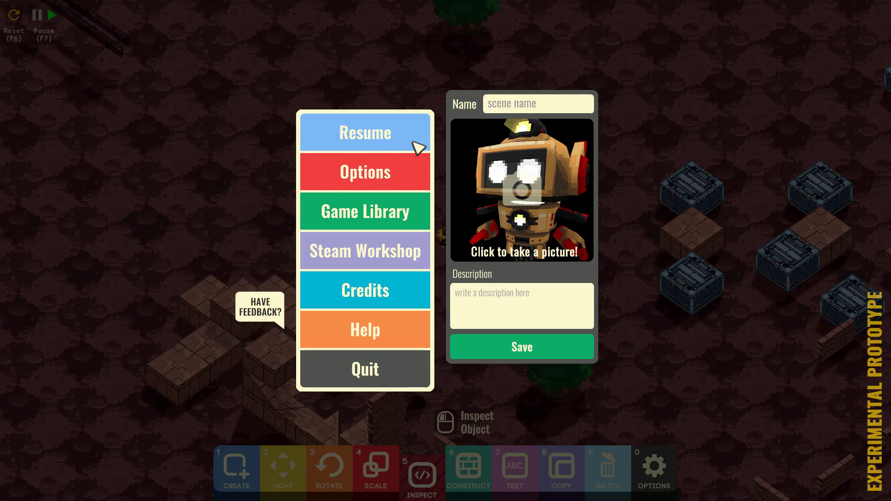
{"action": "mouse_move", "coordinate": [419, 149]}
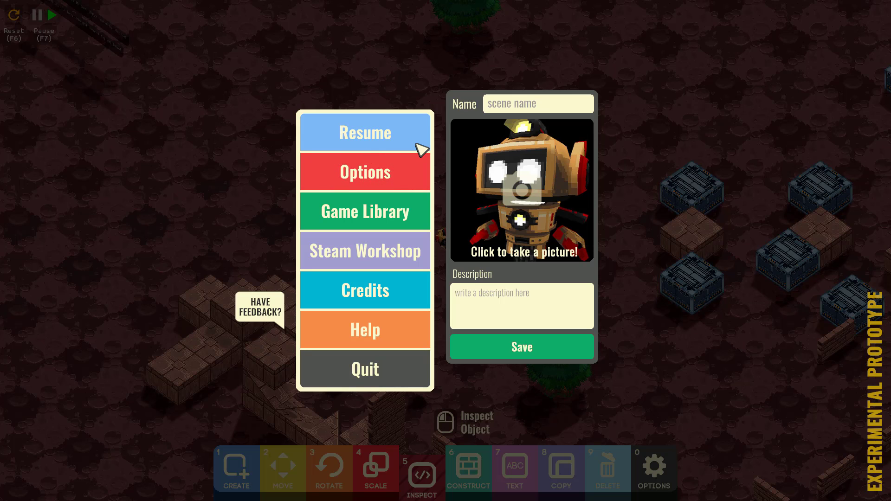
{"action": "mouse_move", "coordinate": [544, 102]}
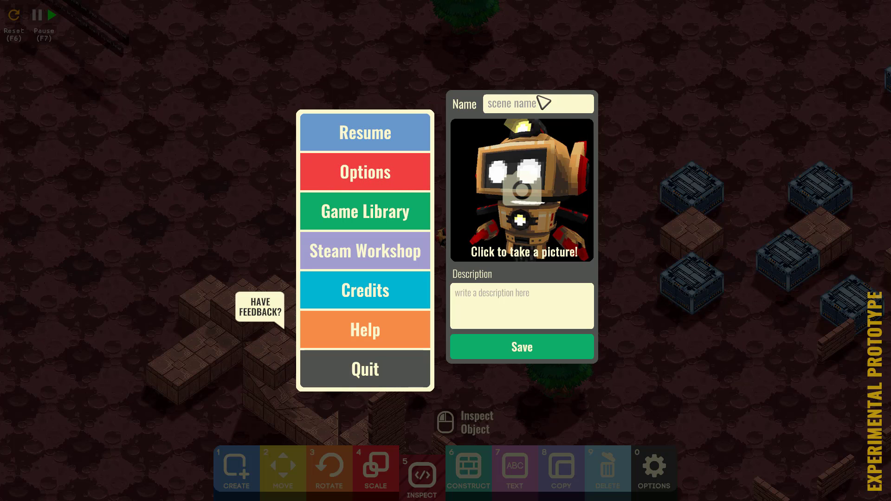
{"action": "mouse_move", "coordinate": [366, 250]}
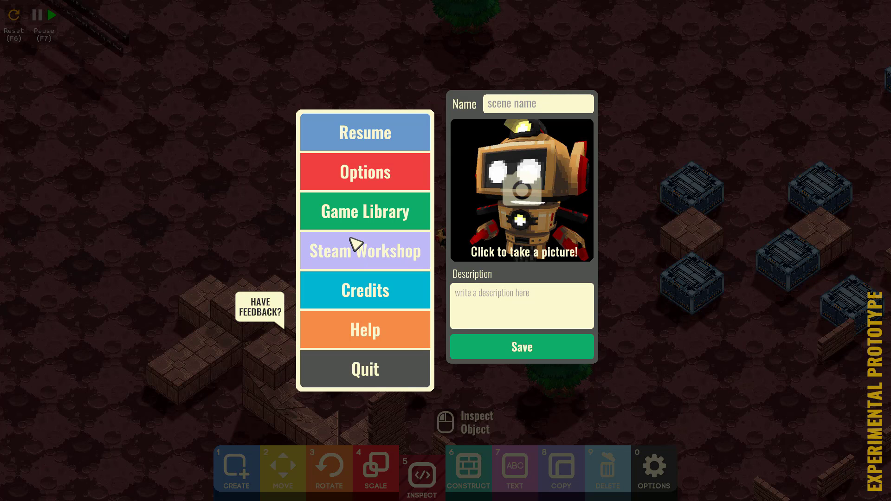
- Bring up the Steam Workshop browser of community-made games from the pause menu
{"action": "left_click", "coordinate": [364, 212]}
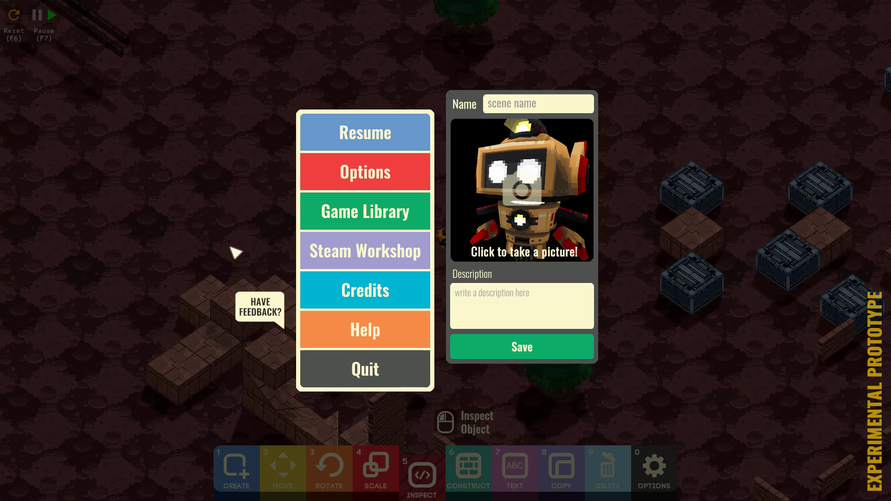
{"action": "left_click", "coordinate": [365, 249]}
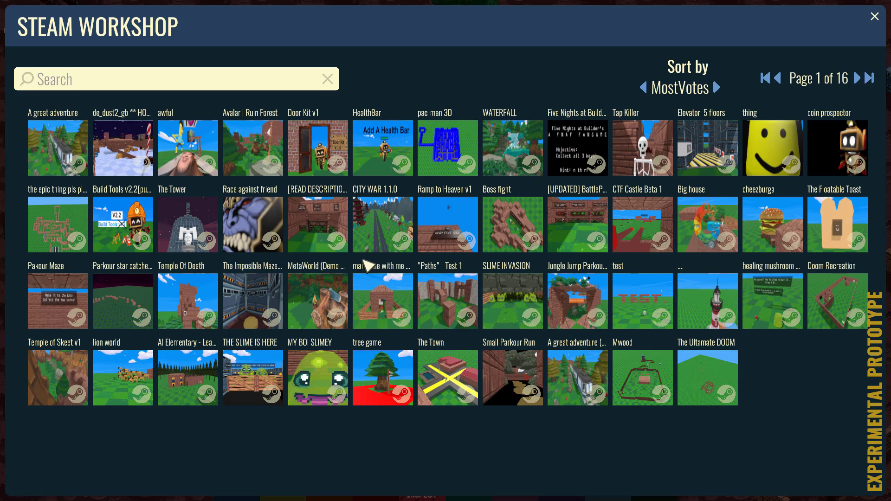
{"action": "mouse_move", "coordinate": [462, 283]}
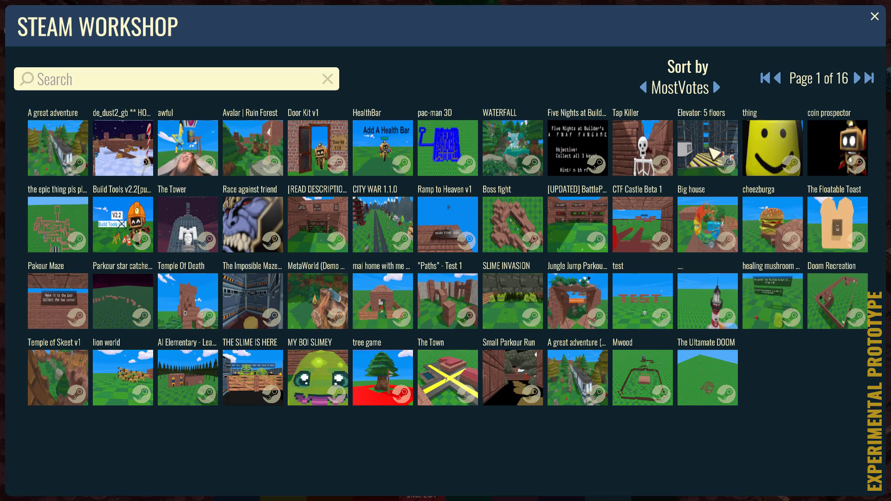
- Choose the Elevator: 5 floors level and start it in single-player
{"action": "left_click", "coordinate": [708, 148]}
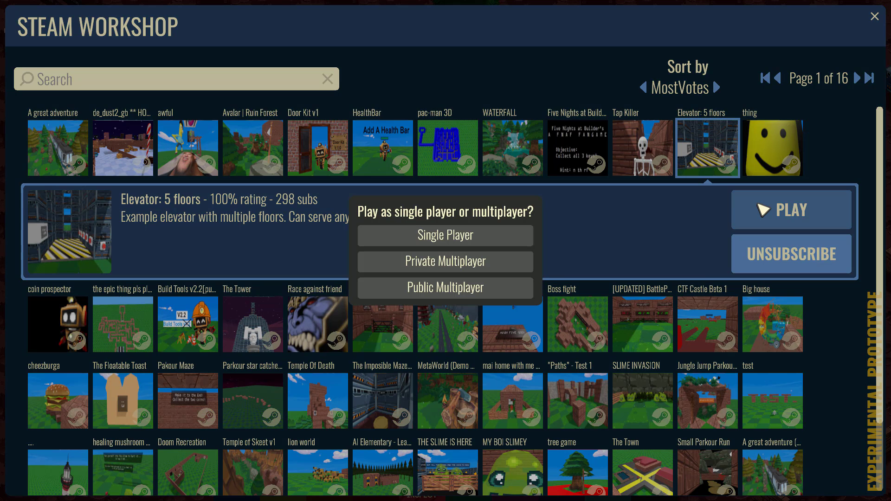
{"action": "mouse_move", "coordinate": [444, 235]}
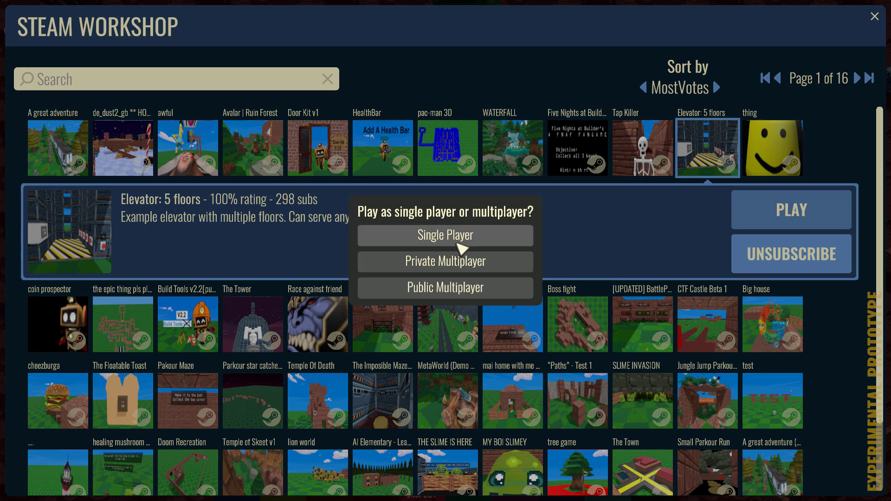
{"action": "left_click", "coordinate": [444, 236]}
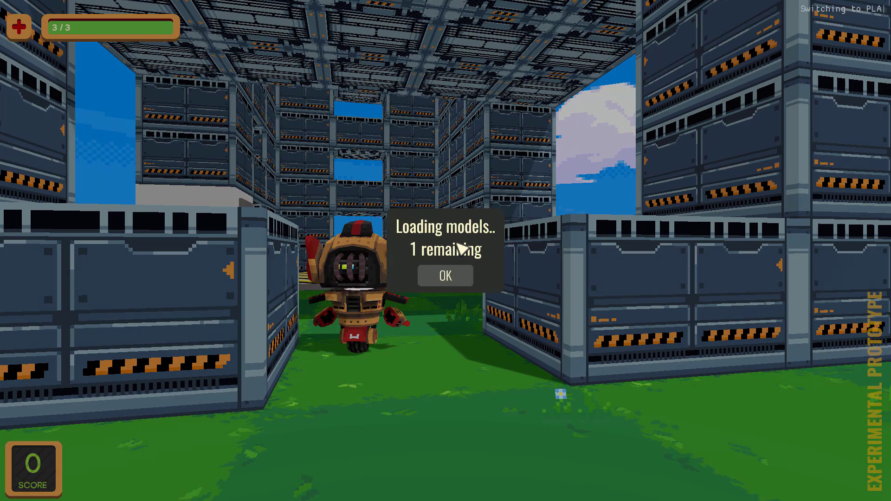
- Dismiss the model loading notice and walk forward through the elevator lobby
{"action": "left_click", "coordinate": [445, 277]}
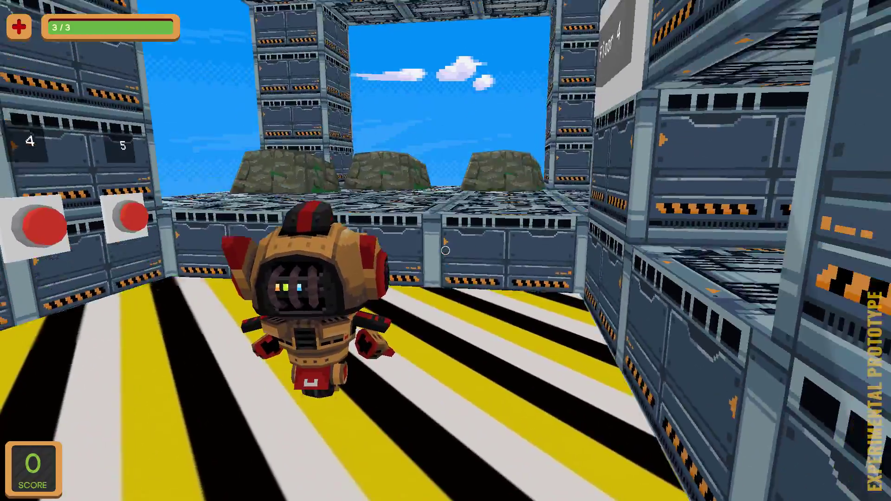
{"action": "key", "text": "w"}
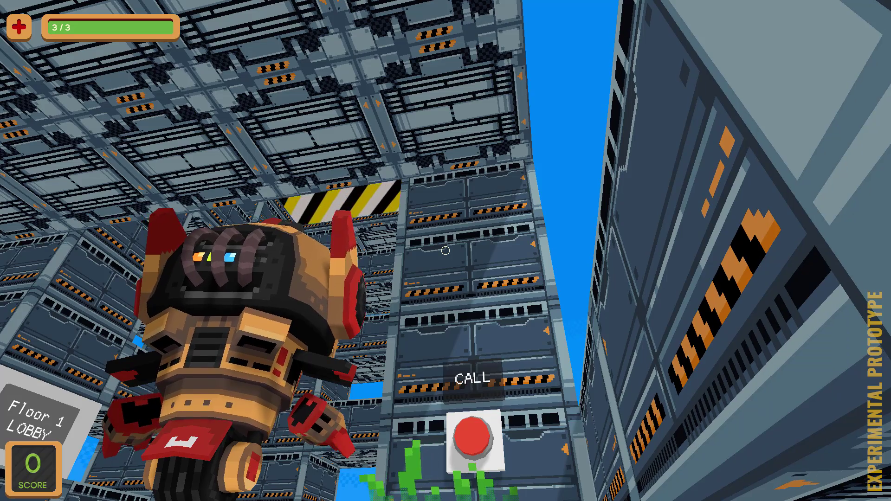
{"action": "mouse_move", "coordinate": [446, 251]}
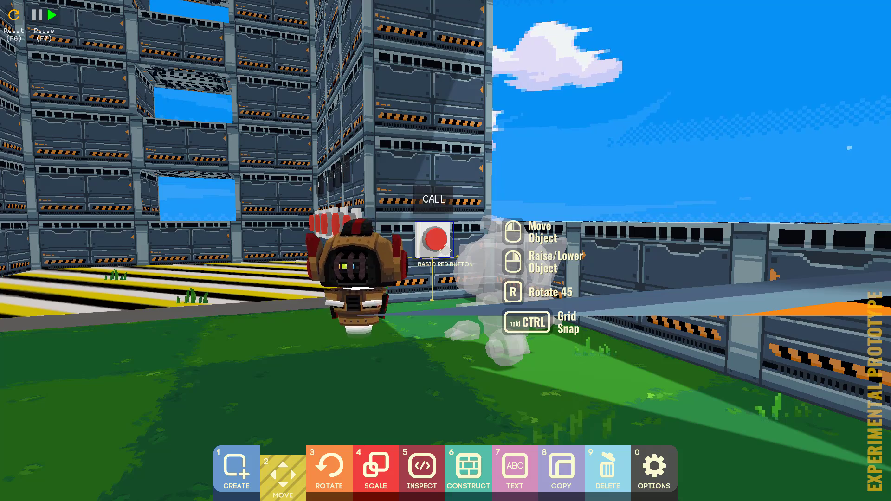
- Inspect the red call button, view its ElevatorButton script and close it again
{"action": "left_click", "coordinate": [421, 471]}
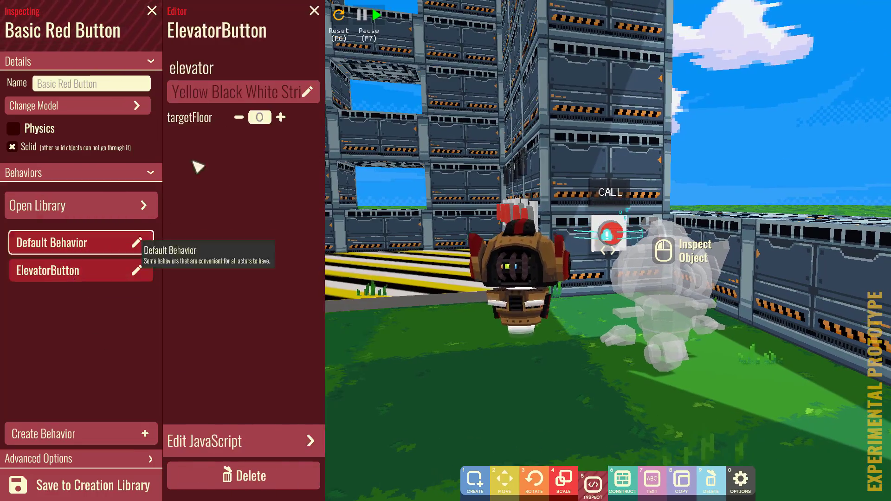
{"action": "mouse_move", "coordinate": [239, 330]}
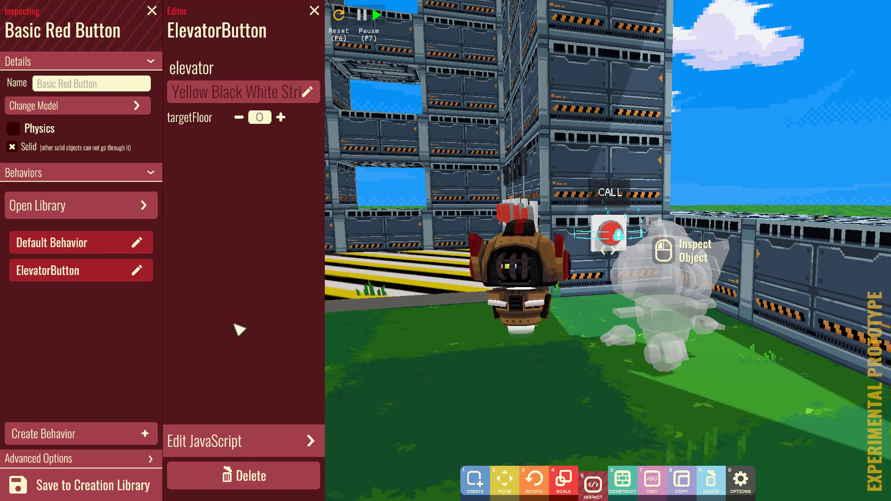
{"action": "left_click", "coordinate": [242, 440]}
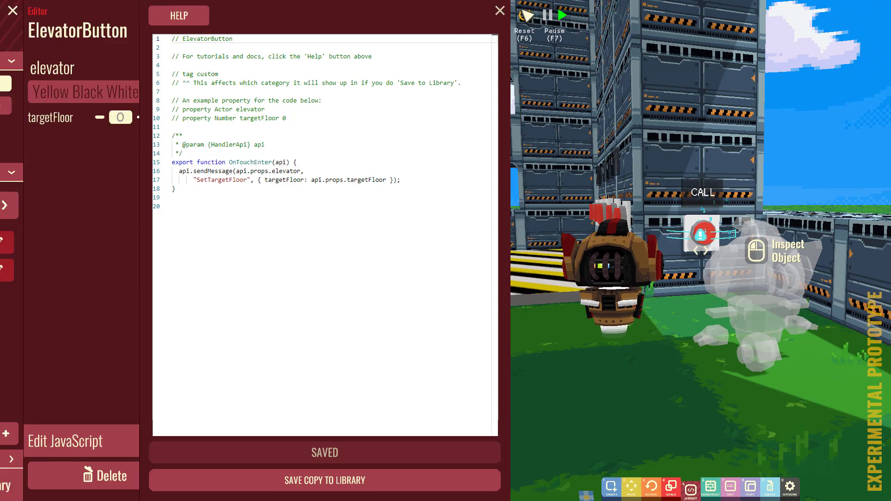
{"action": "left_click", "coordinate": [499, 11]}
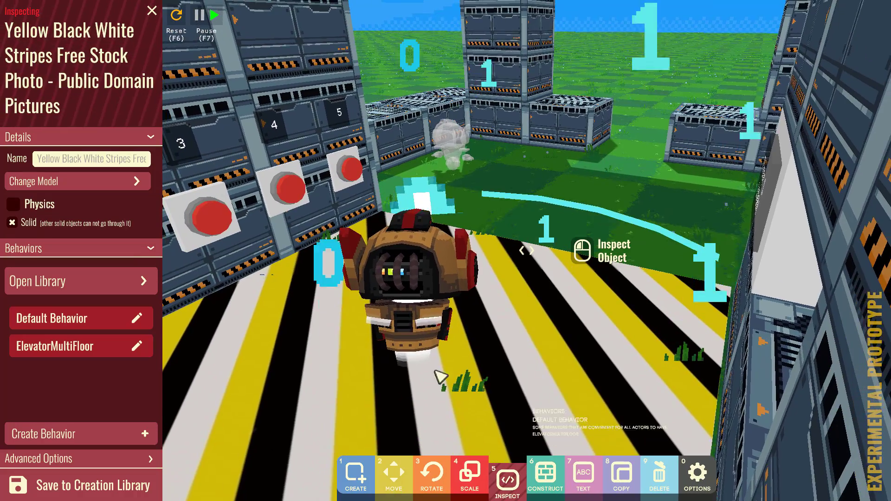
- Open the platform's ElevatorMultiFloor behavior settings and view its JavaScript code
{"action": "left_click", "coordinate": [148, 345]}
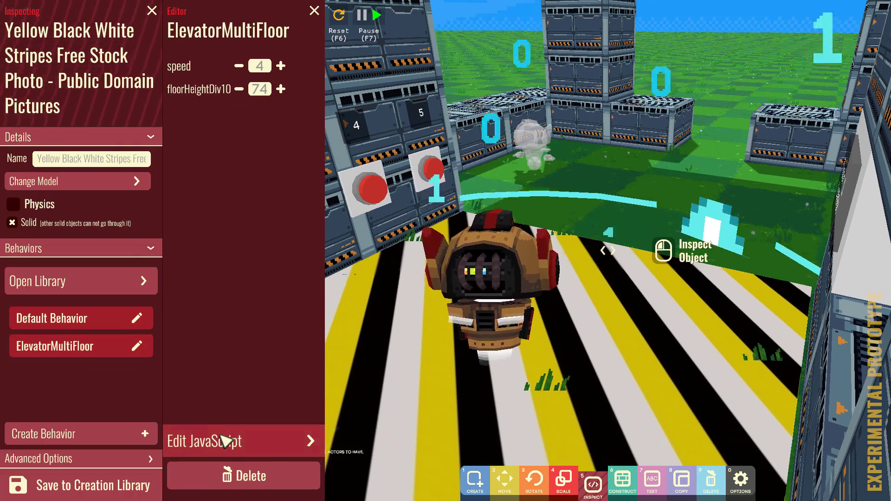
{"action": "left_click", "coordinate": [242, 441]}
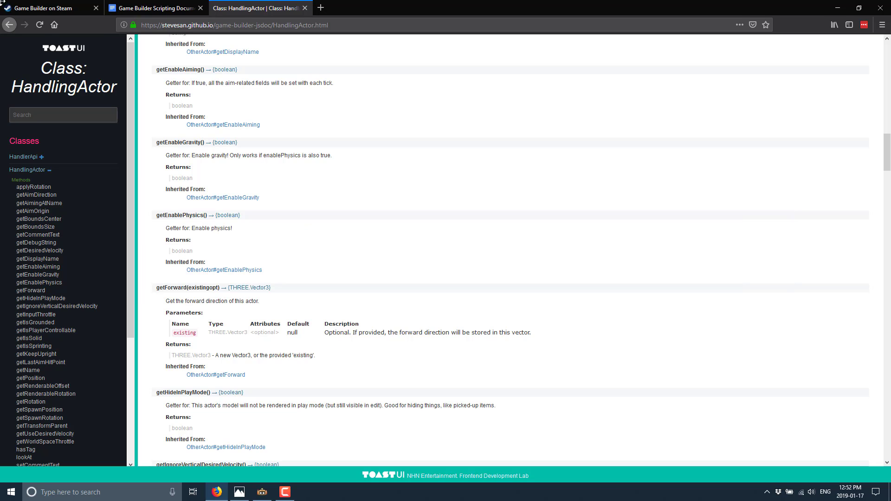
- Switch to the Game Builder Steam page and scroll down to the Early Access Game section
{"action": "left_click", "coordinate": [48, 9]}
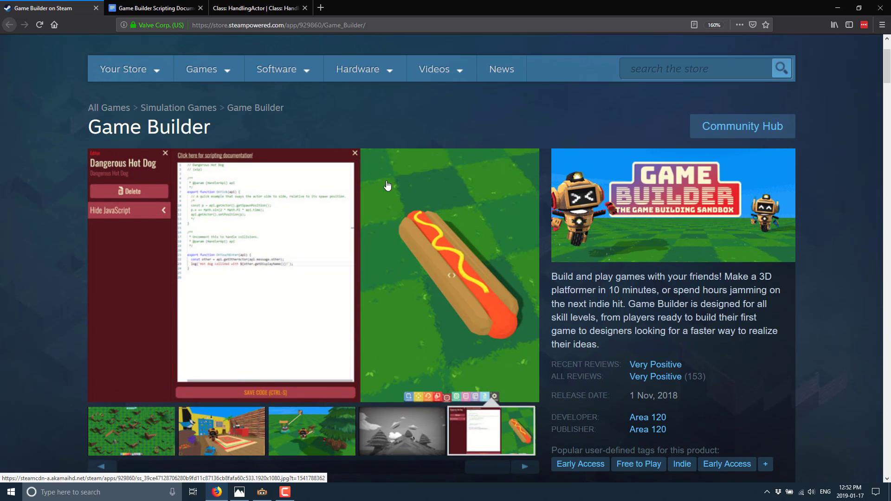
{"action": "scroll", "scroll_direction": "down", "scroll_amount": 3}
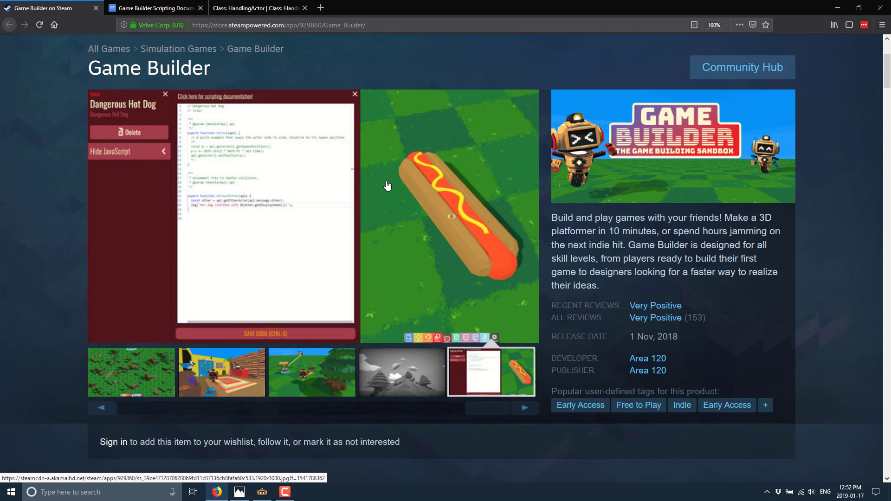
{"action": "scroll", "scroll_direction": "down", "scroll_amount": 3}
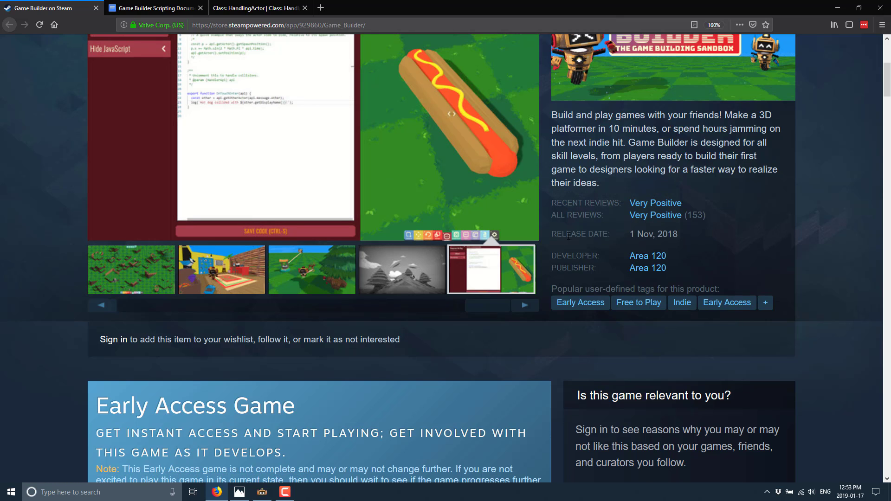
{"action": "scroll", "scroll_direction": "down", "scroll_amount": 3}
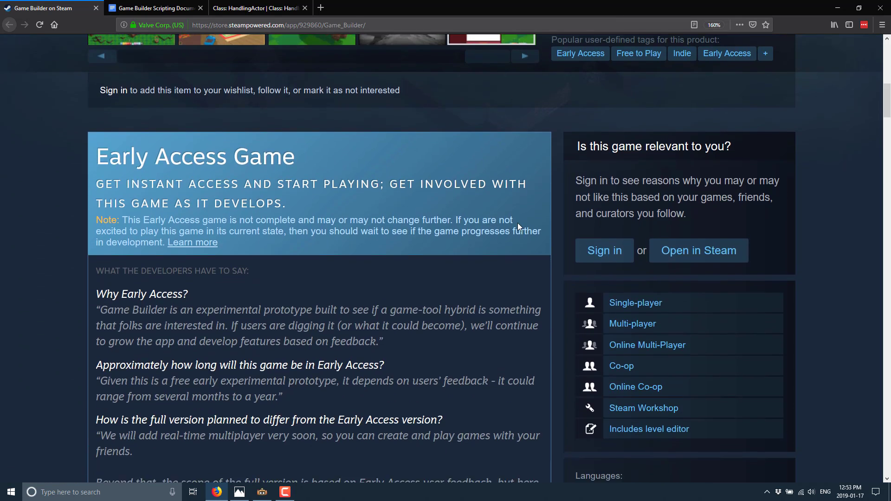
{"action": "scroll", "scroll_direction": "down", "scroll_amount": 3}
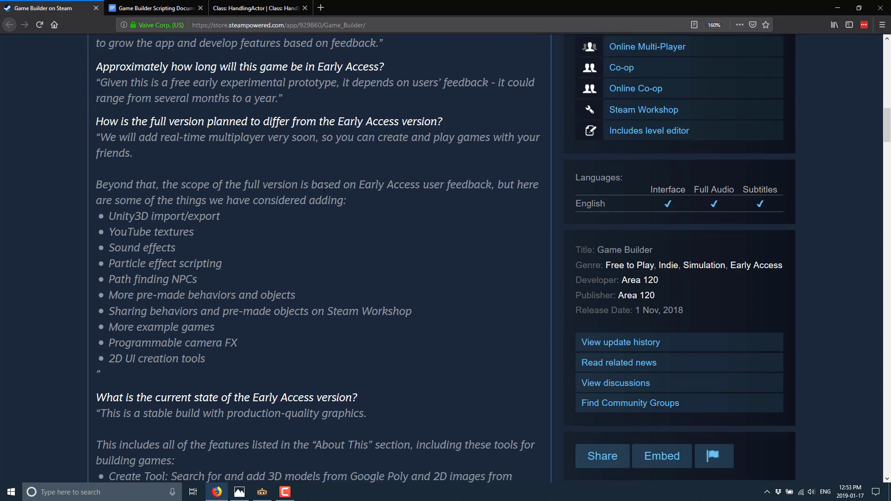
{"action": "scroll", "scroll_direction": "down", "scroll_amount": 3}
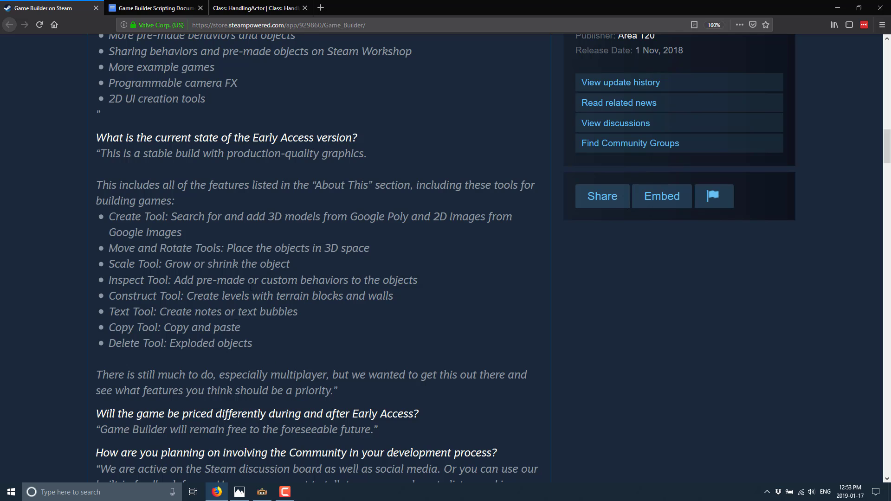
- Scroll back up to the developers' list of features considered for the full version
{"action": "scroll", "scroll_direction": "up", "scroll_amount": 3}
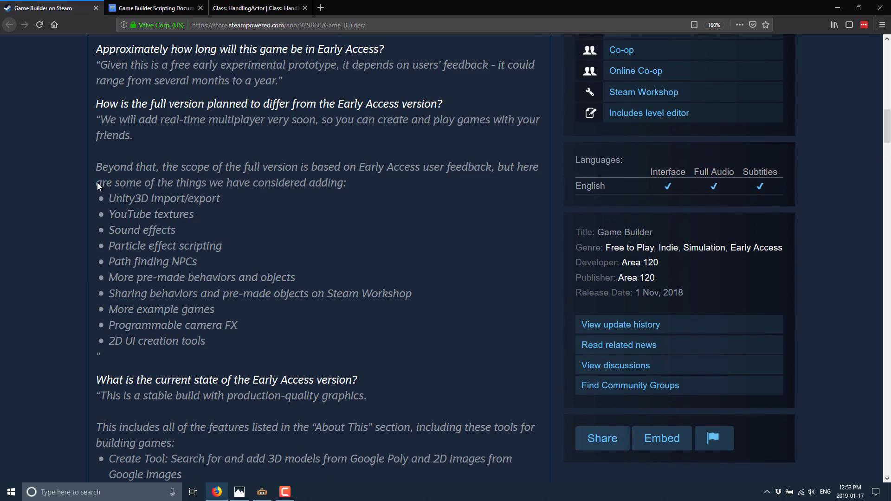
{"action": "mouse_move", "coordinate": [221, 222]}
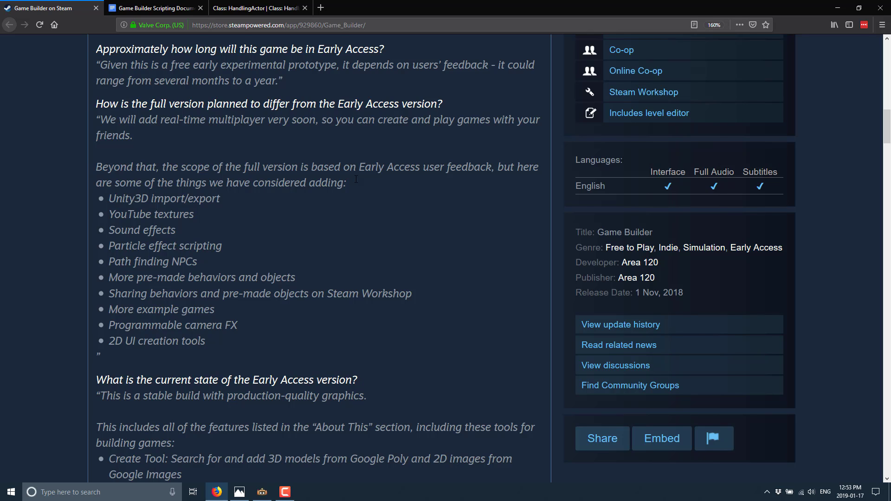
{"action": "mouse_move", "coordinate": [152, 198]}
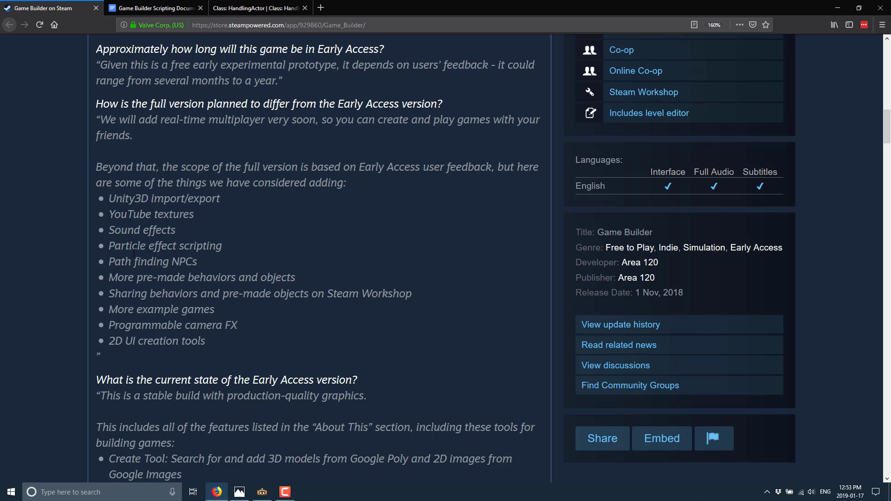
{"action": "mouse_move", "coordinate": [97, 285]}
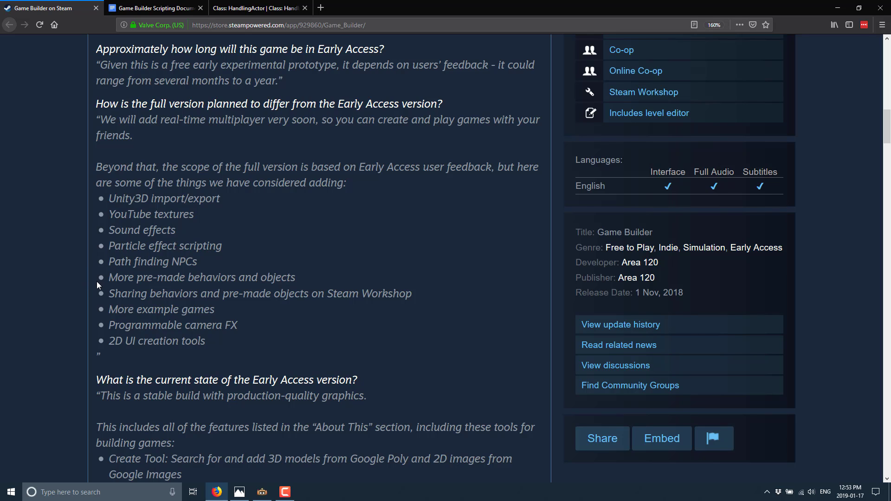
{"action": "mouse_move", "coordinate": [109, 300]}
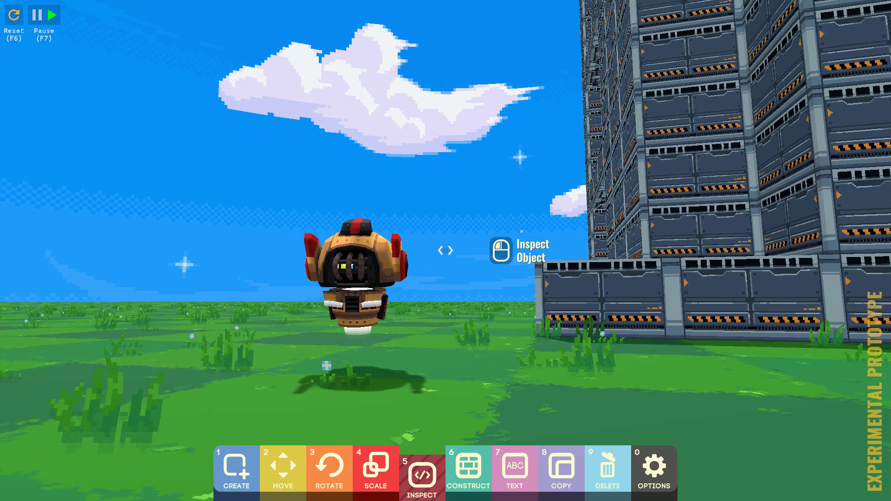
- Place a floating text note reading 'All Your Base' beside the robot
{"action": "left_click", "coordinate": [513, 470]}
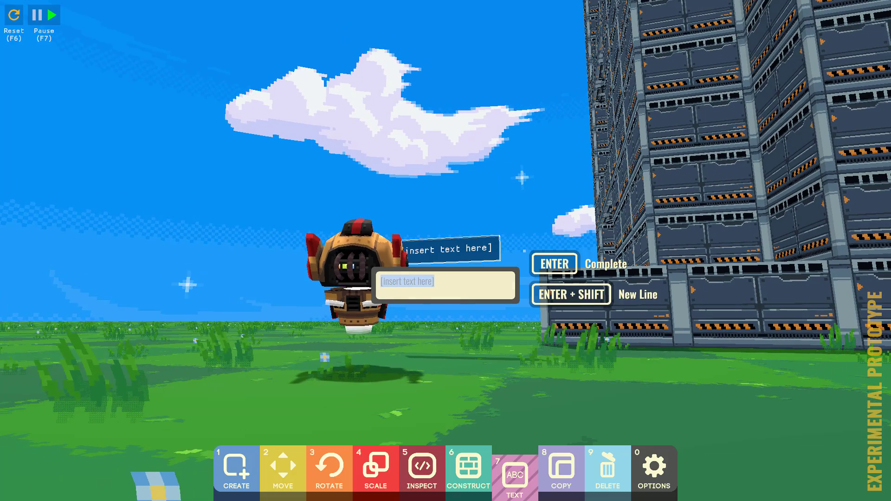
{"action": "type", "text": "All Y"}
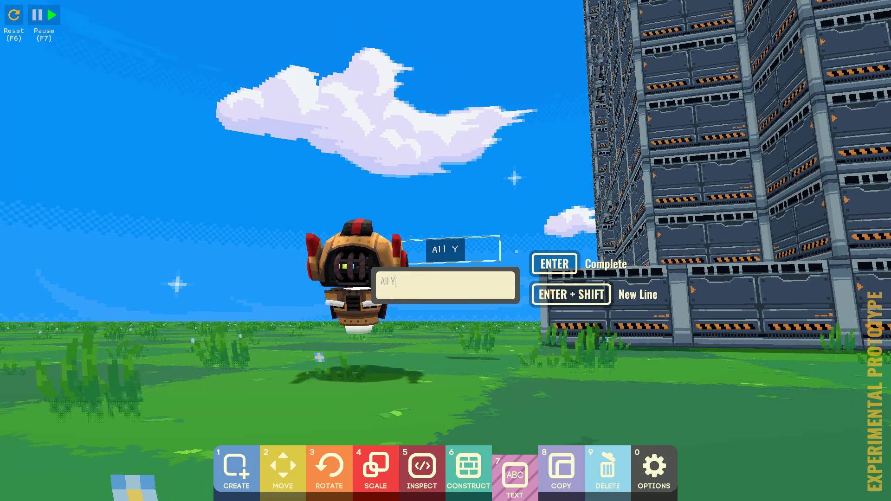
{"action": "key", "text": "Return"}
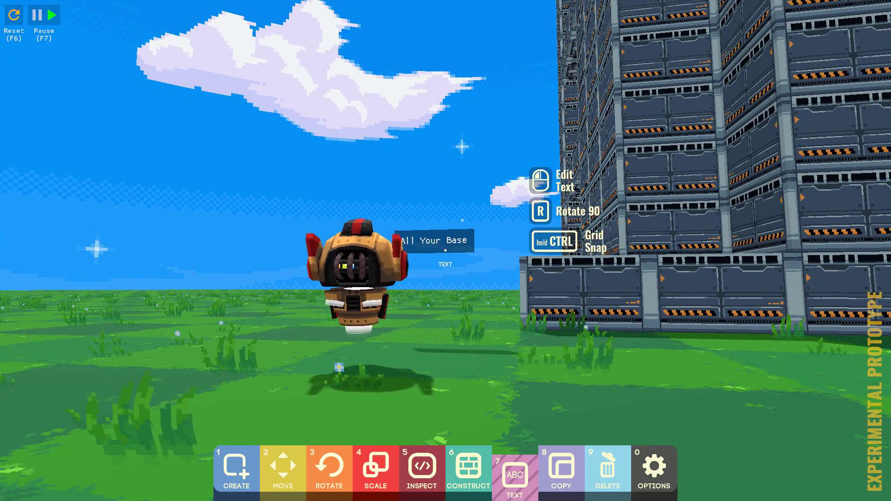
{"action": "left_click", "coordinate": [374, 470]}
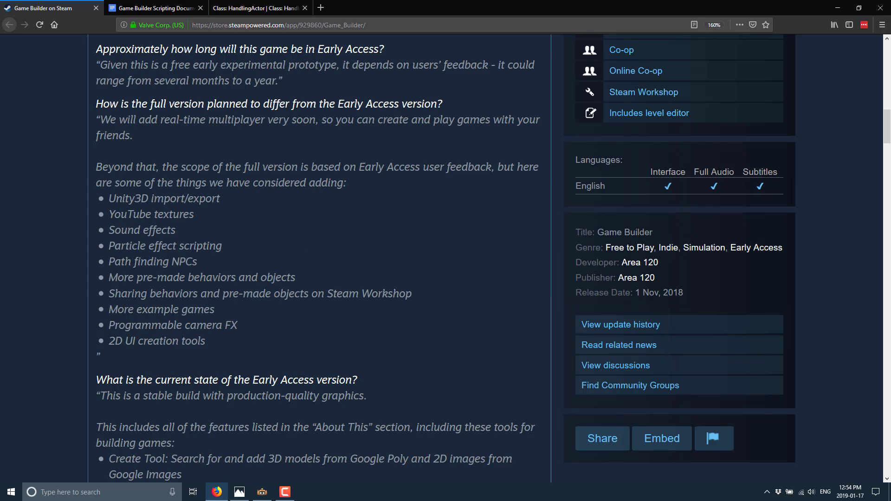
- Highlight the pricing question and answer saying Game Builder remains free, then browse to Recent Updates
{"action": "scroll", "scroll_direction": "down", "scroll_amount": 3}
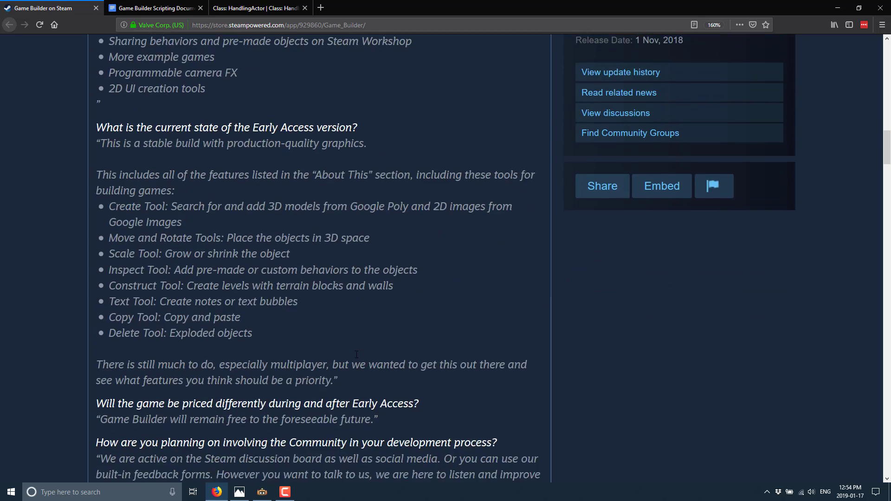
{"action": "scroll", "scroll_direction": "down", "scroll_amount": 3}
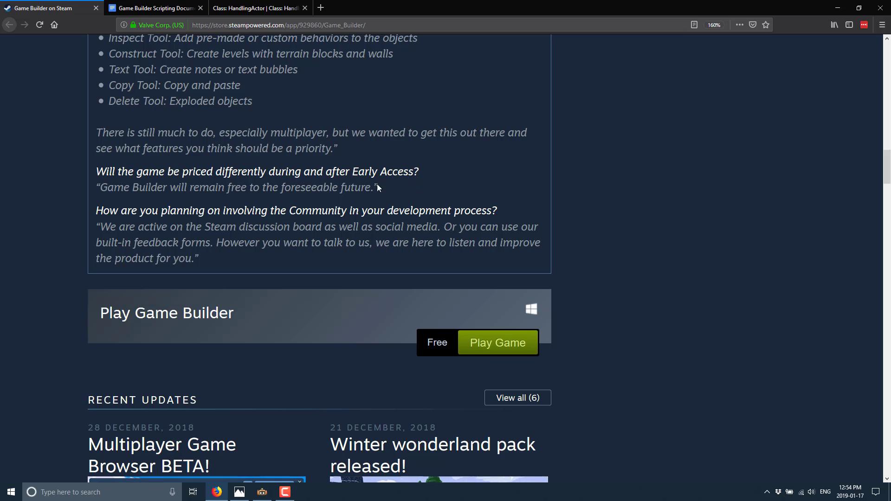
{"action": "left_click_drag", "start_coordinate": [95, 171], "coordinate": [379, 188]}
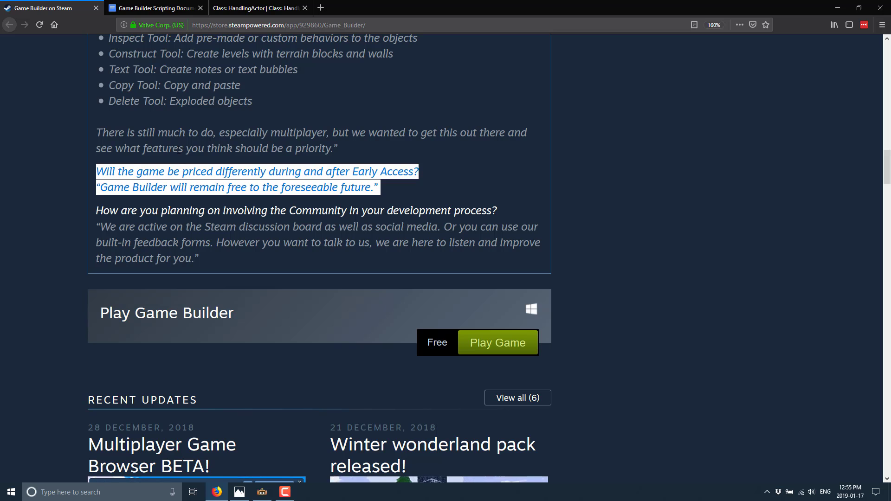
{"action": "mouse_move", "coordinate": [211, 82]}
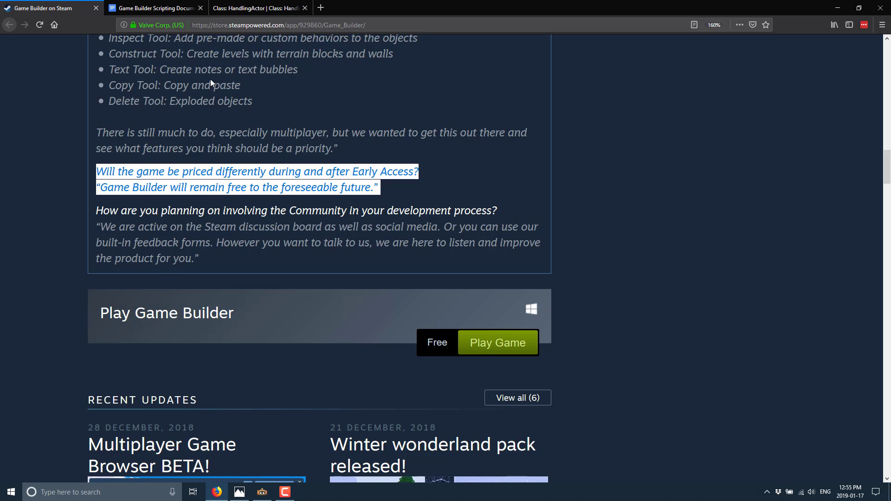
{"action": "scroll", "scroll_direction": "down", "scroll_amount": 3}
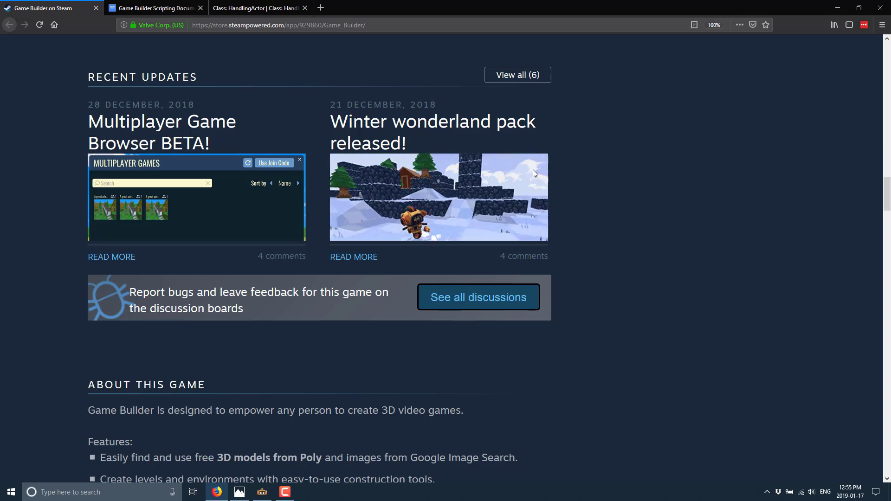
{"action": "scroll", "scroll_direction": "up", "scroll_amount": 3}
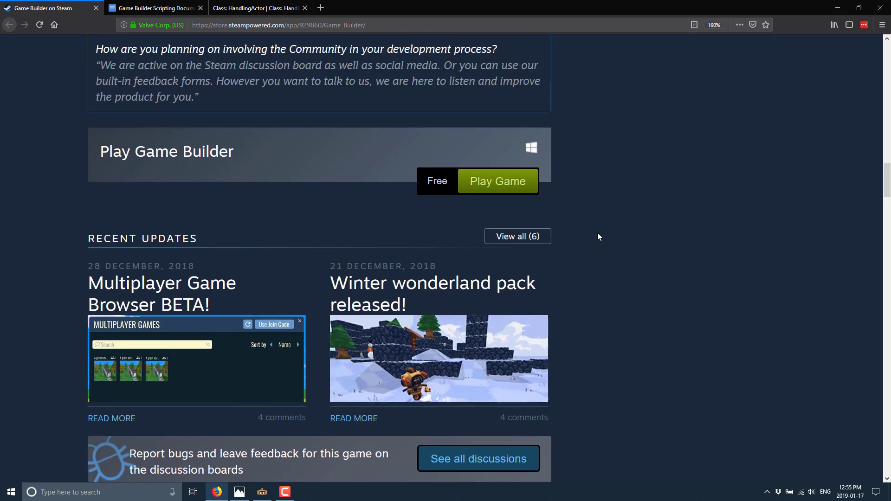
{"action": "scroll", "scroll_direction": "up", "scroll_amount": 3}
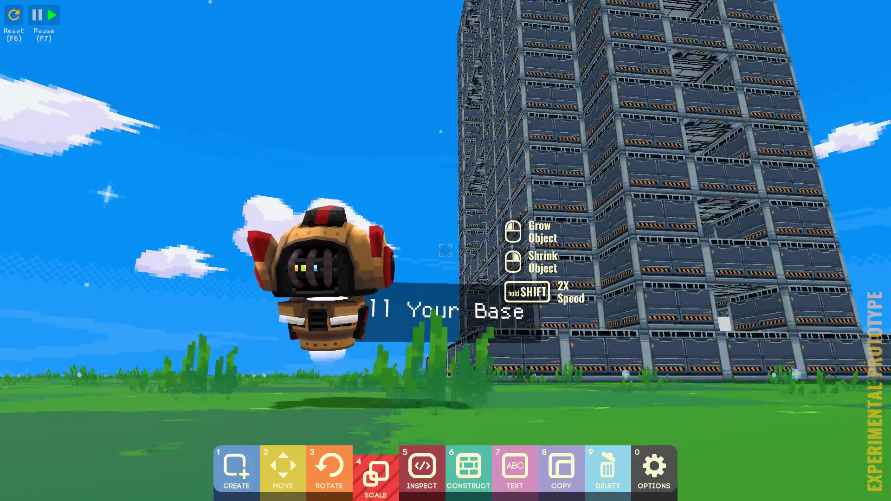
- Browse the Creation Library's 3D models, forest assets and images with the Create tool
{"action": "left_click", "coordinate": [54, 14]}
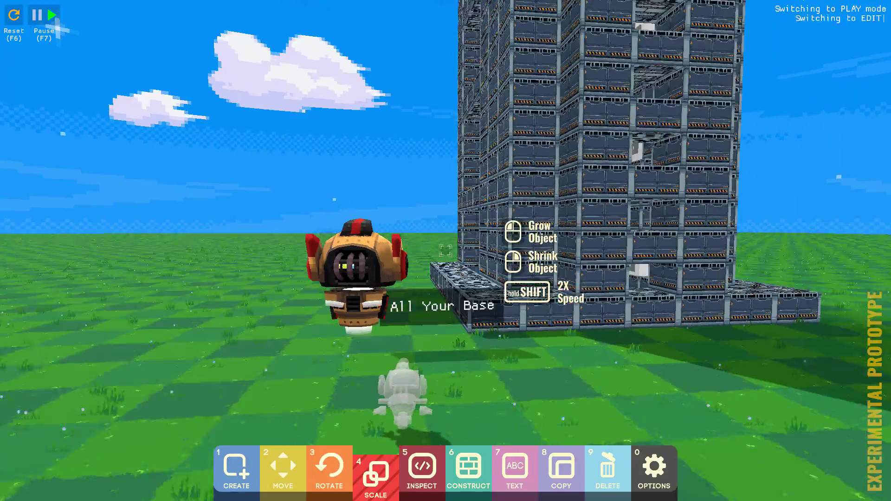
{"action": "left_click", "coordinate": [236, 472]}
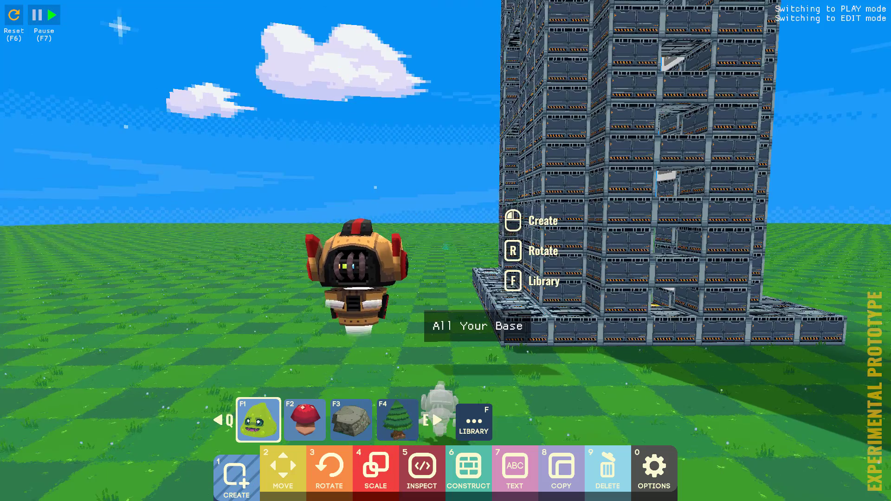
{"action": "left_click", "coordinate": [474, 422]}
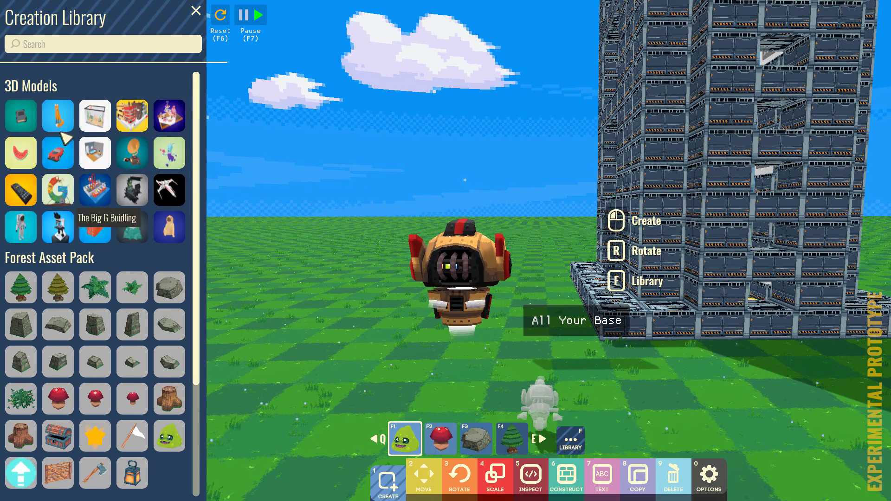
{"action": "scroll", "scroll_direction": "down", "scroll_amount": 3}
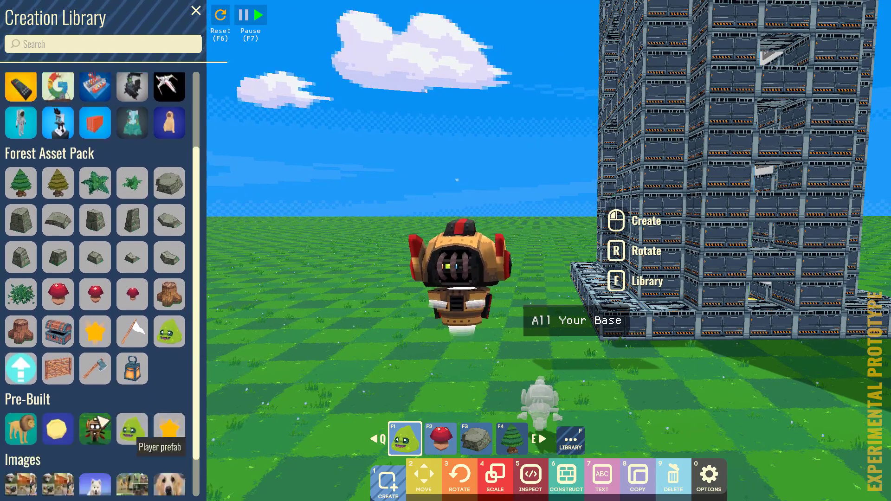
{"action": "scroll", "scroll_direction": "down", "scroll_amount": 3}
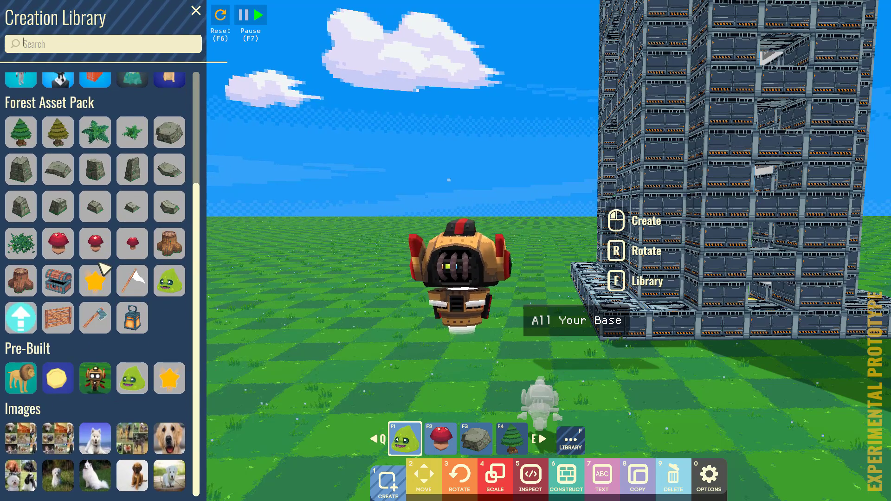
{"action": "scroll", "scroll_direction": "up", "scroll_amount": 3}
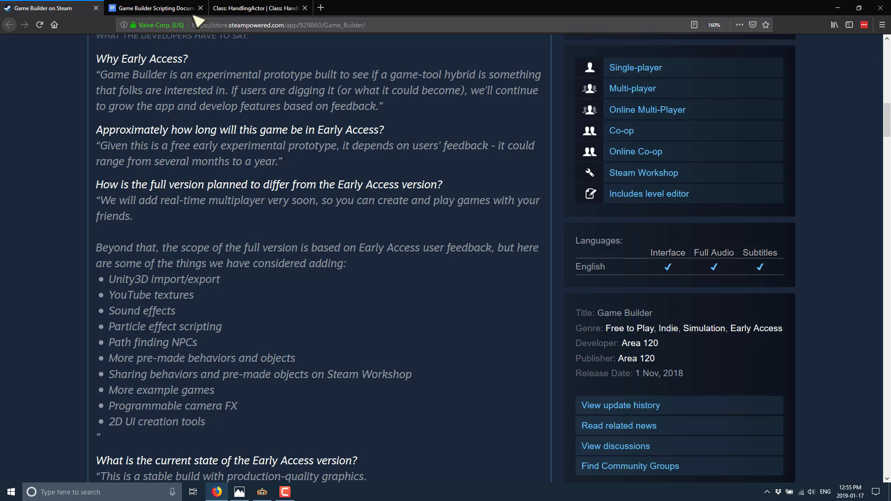
- Scroll the store page down to the About This Game feature list
{"action": "scroll", "scroll_direction": "down", "scroll_amount": 3}
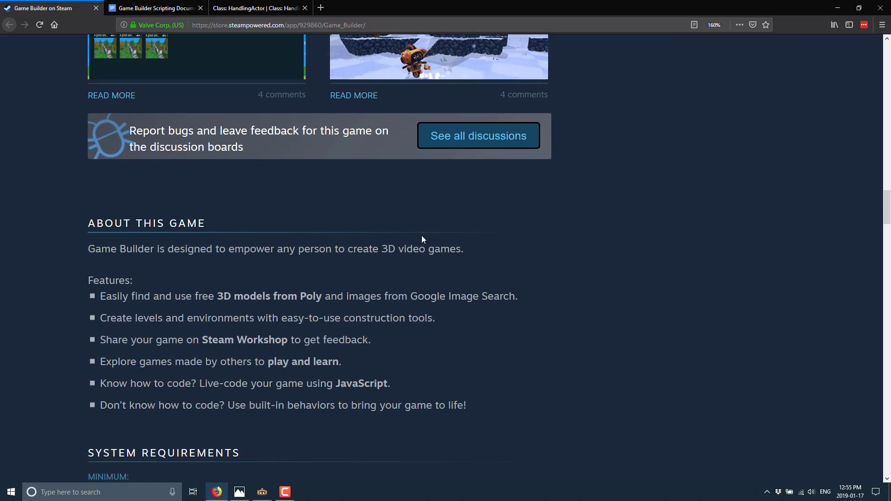
{"action": "scroll", "scroll_direction": "down", "scroll_amount": 3}
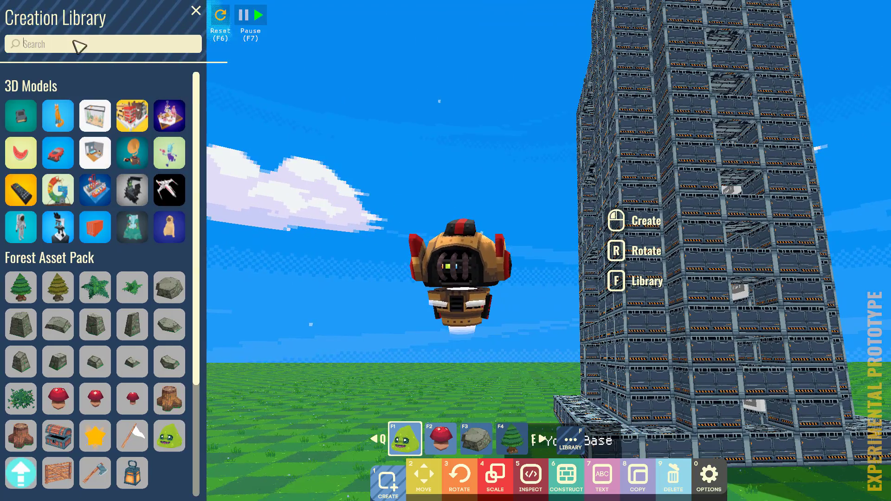
- Search the Creation Library for 'TOWER' and choose the Pagoda model as the current creation
{"action": "type", "text": "CAMEL"}
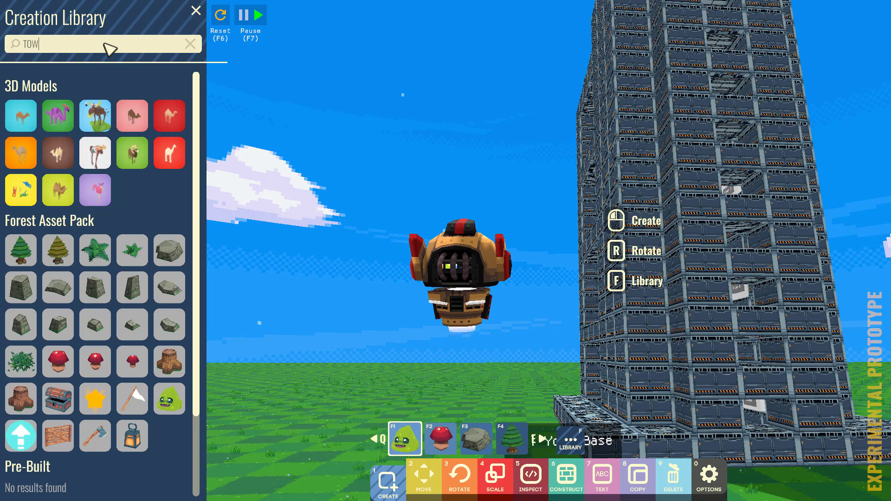
{"action": "type", "text": "ER"}
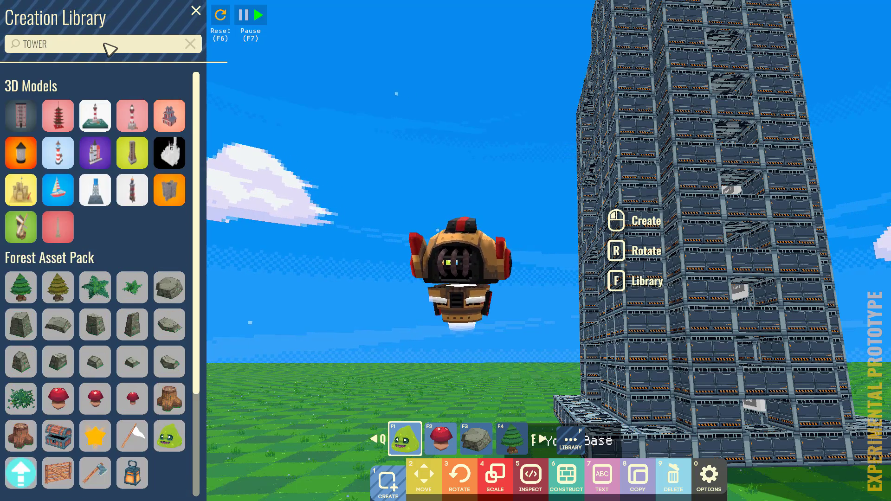
{"action": "mouse_move", "coordinate": [57, 115]}
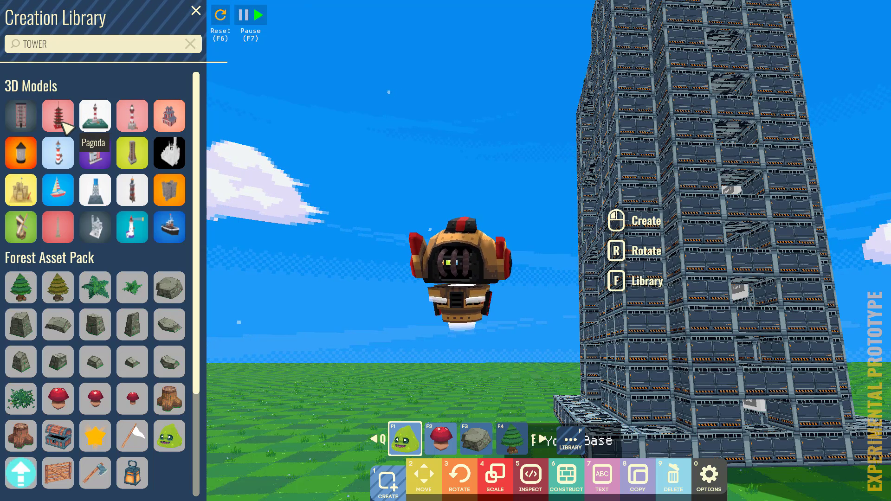
{"action": "left_click", "coordinate": [57, 115]}
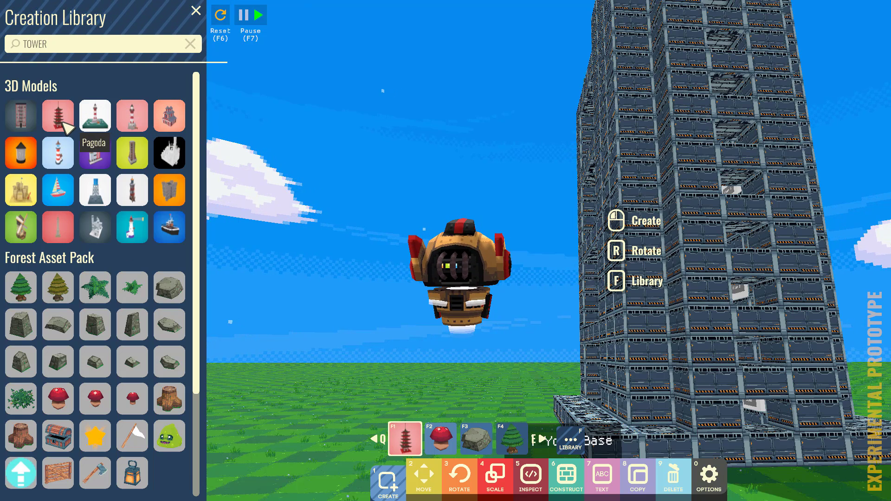